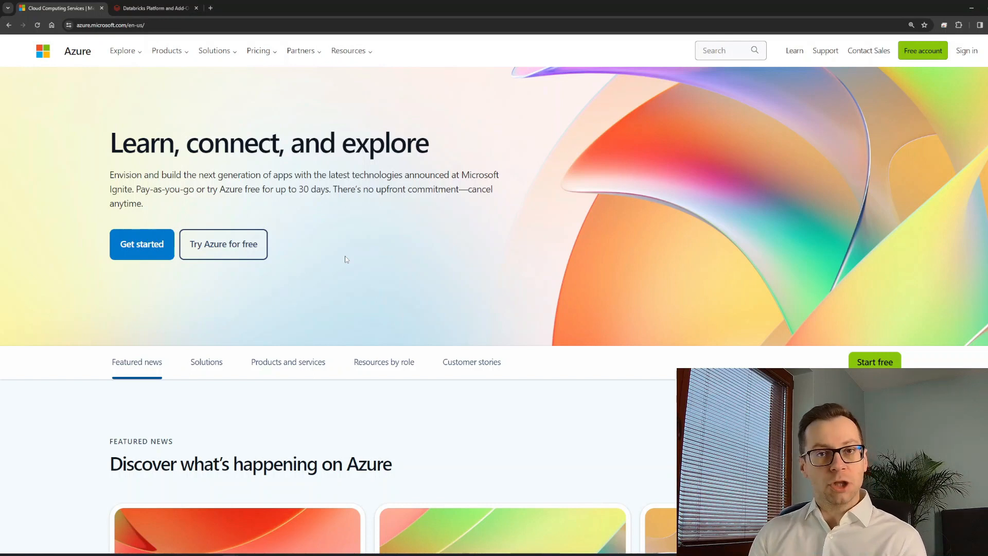
mouse_move(191, 72)
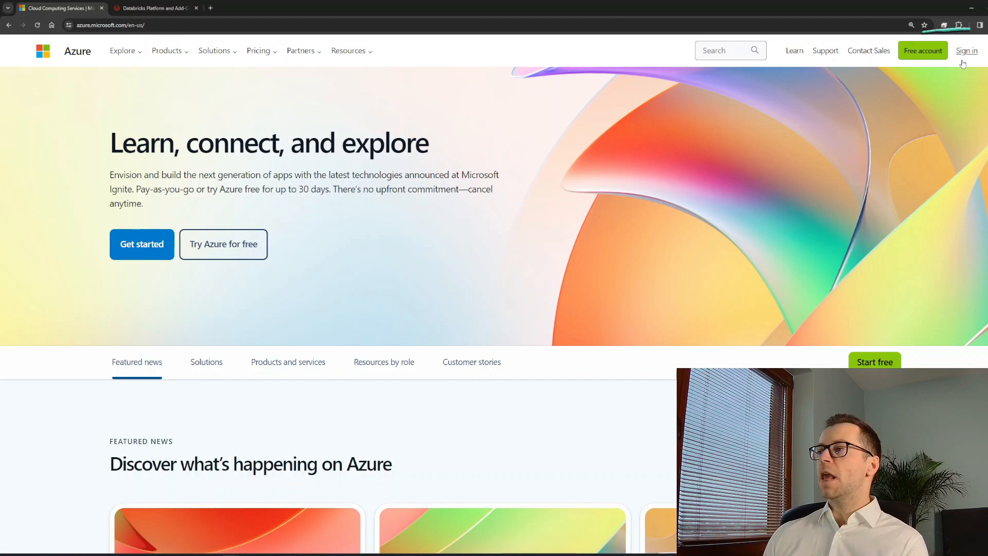
mouse_move(917, 109)
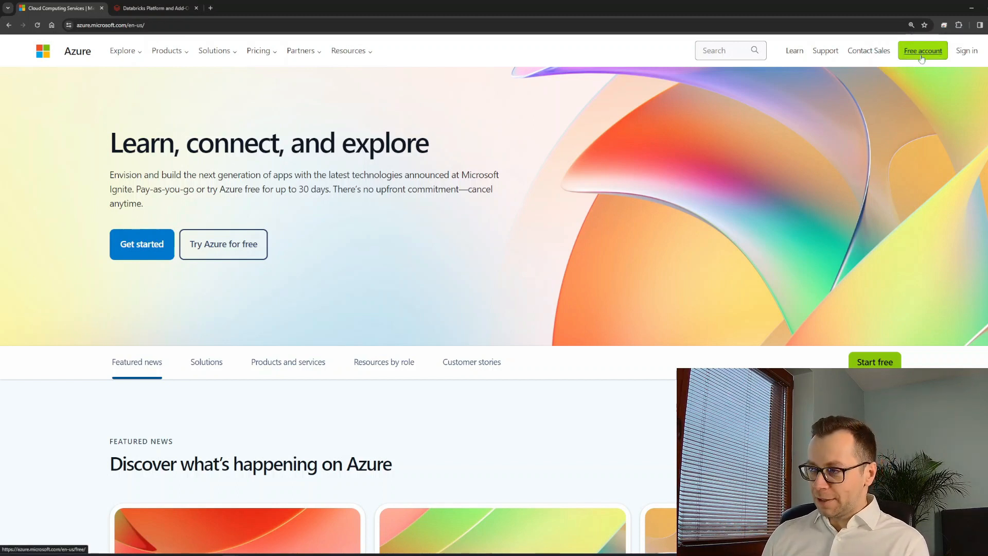
- Open the Azure free account page from the top navigation bar
left_click(923, 51)
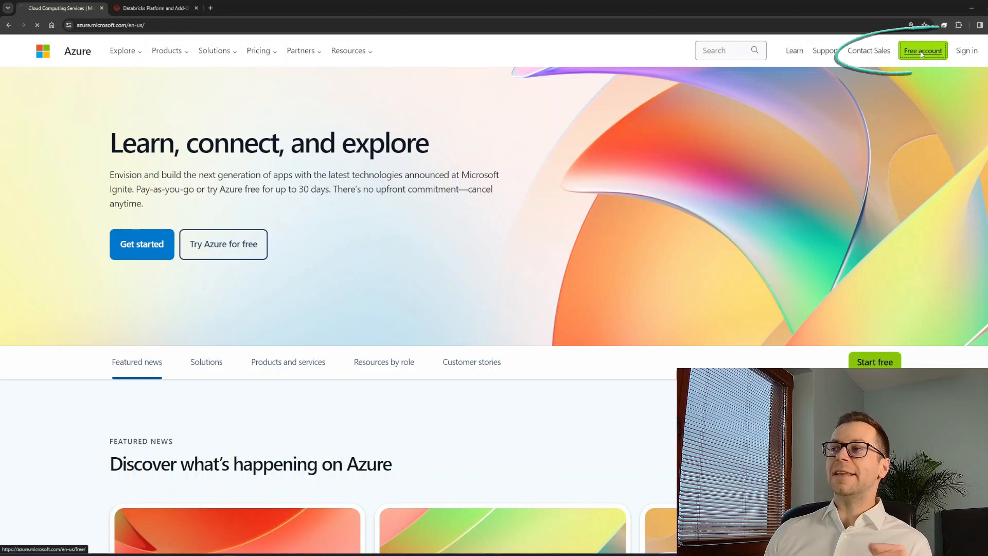
left_click(922, 50)
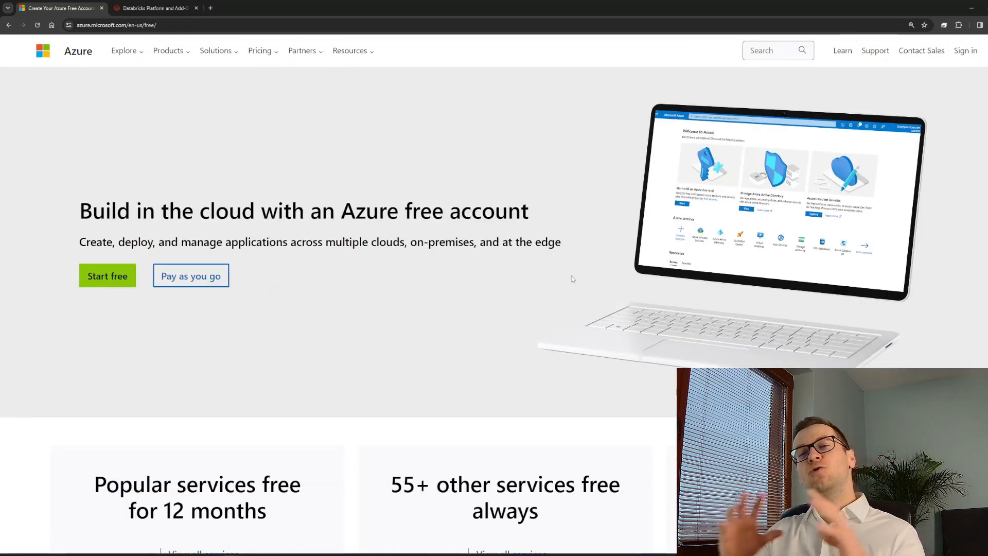
mouse_move(88, 309)
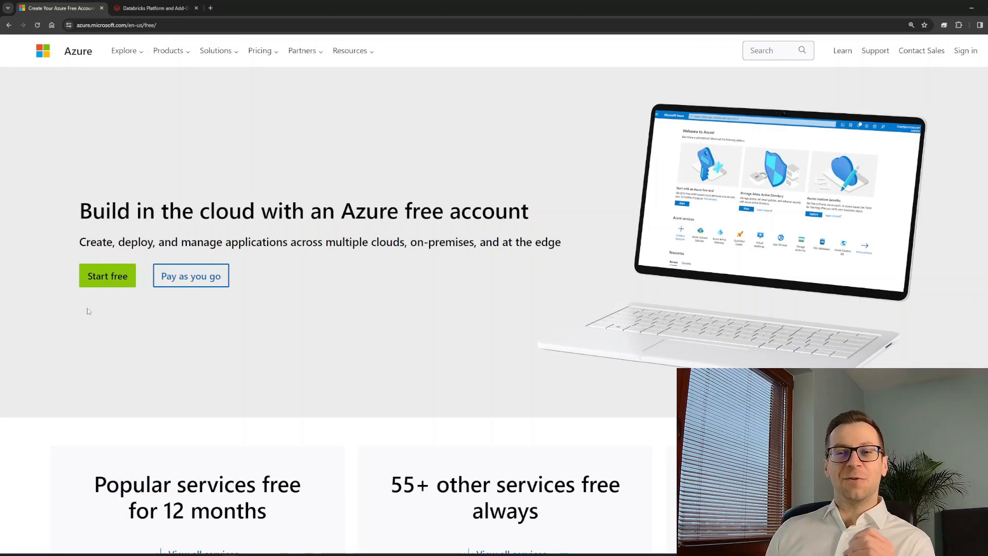
scroll("down", 3)
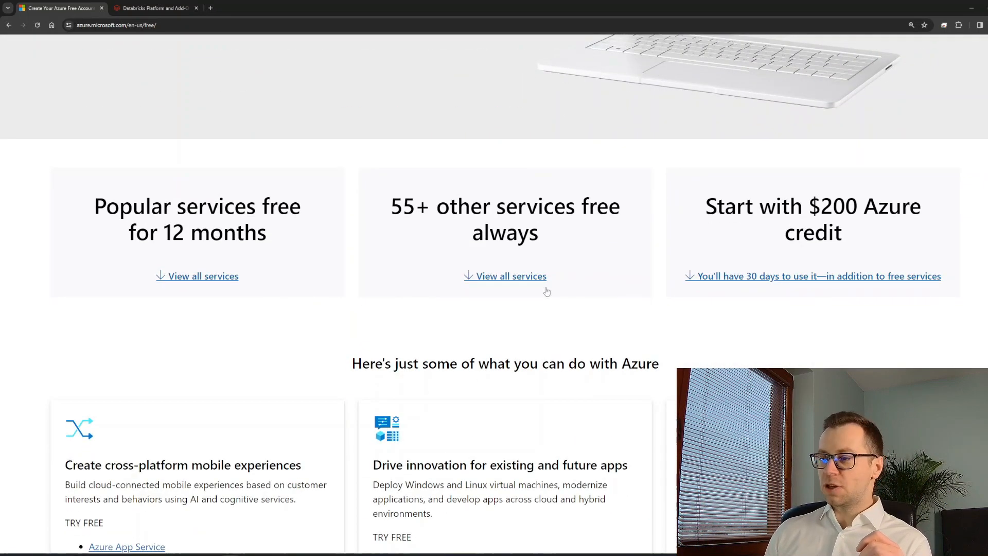
scroll("up", 3)
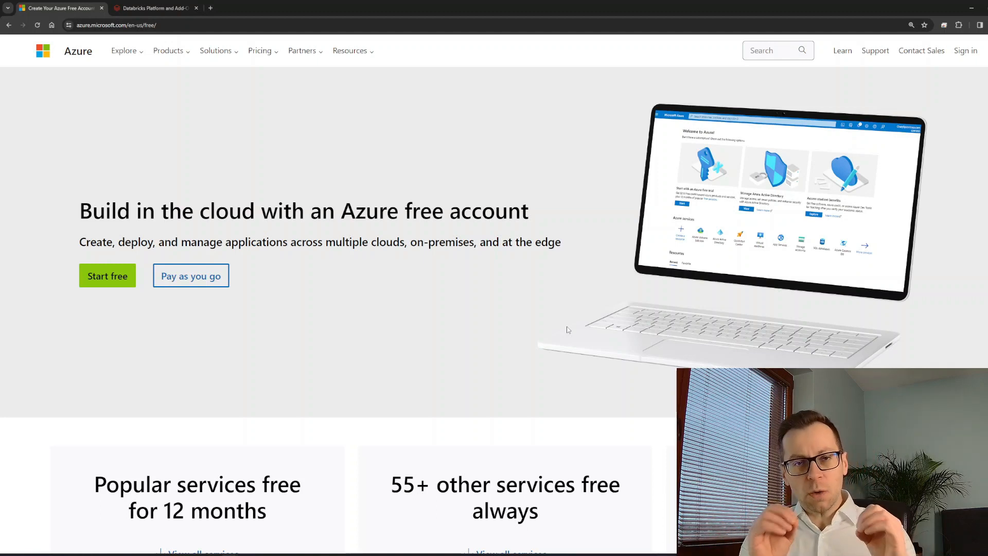
mouse_move(419, 280)
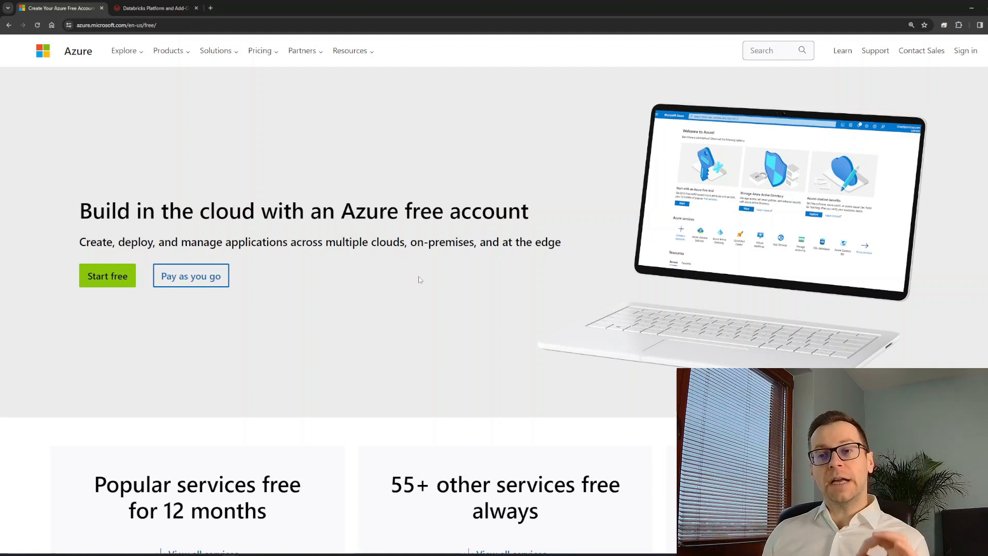
mouse_move(243, 329)
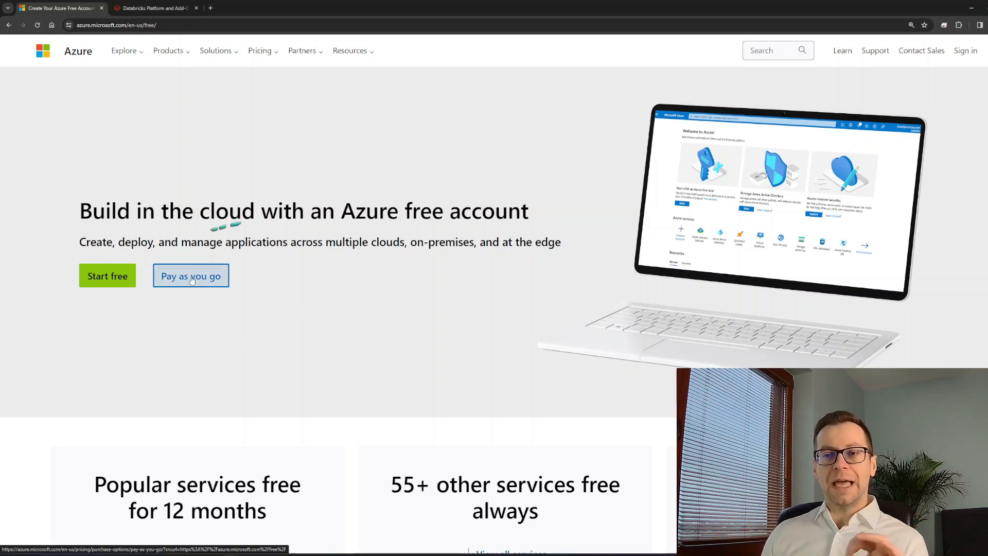
- Review the Azure pay-as-you-go pricing page
left_click(191, 276)
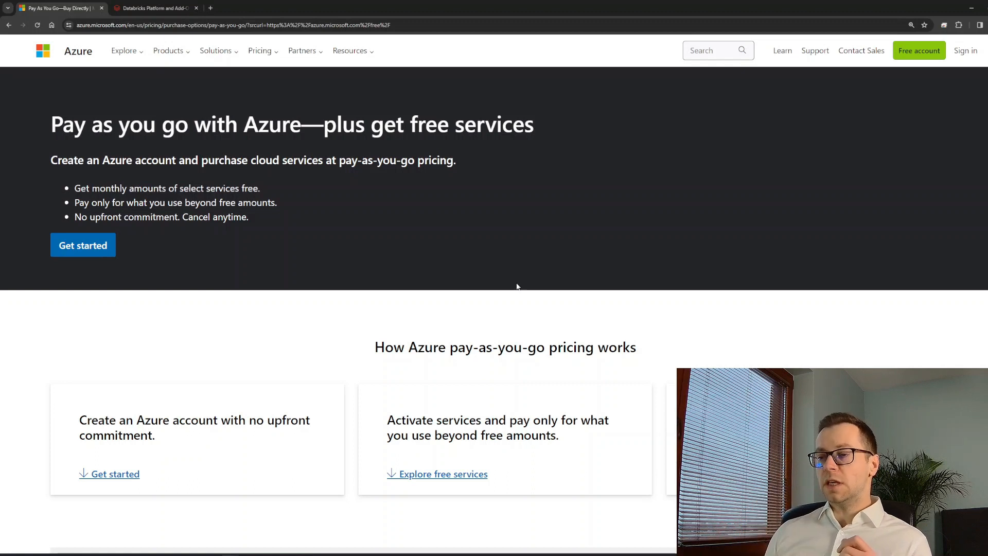
scroll("down", 3)
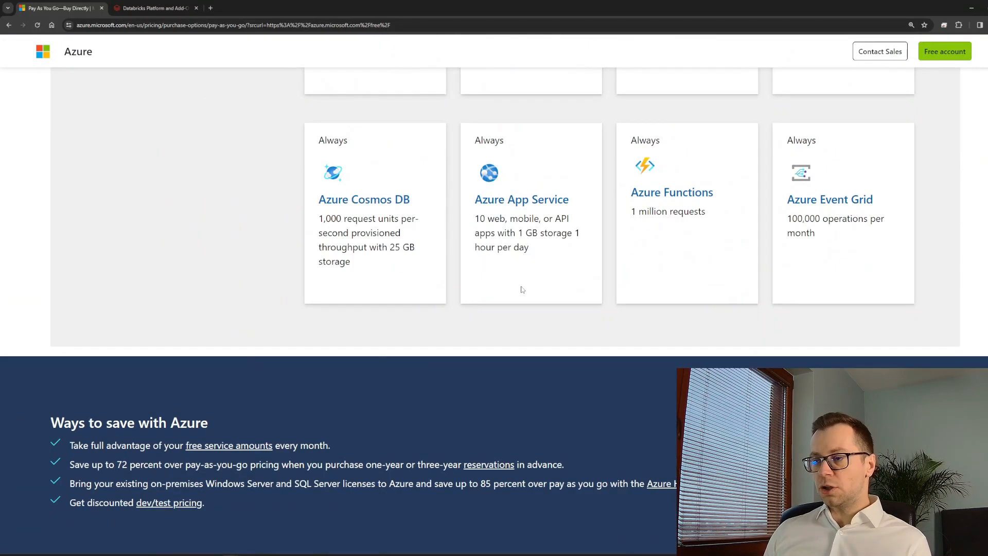
scroll("up", 3)
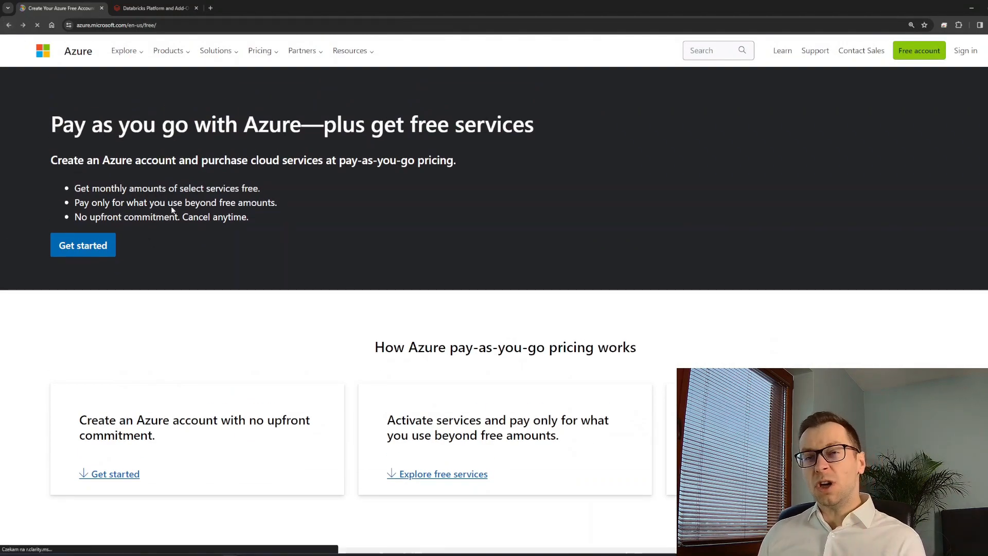
scroll("down", 3)
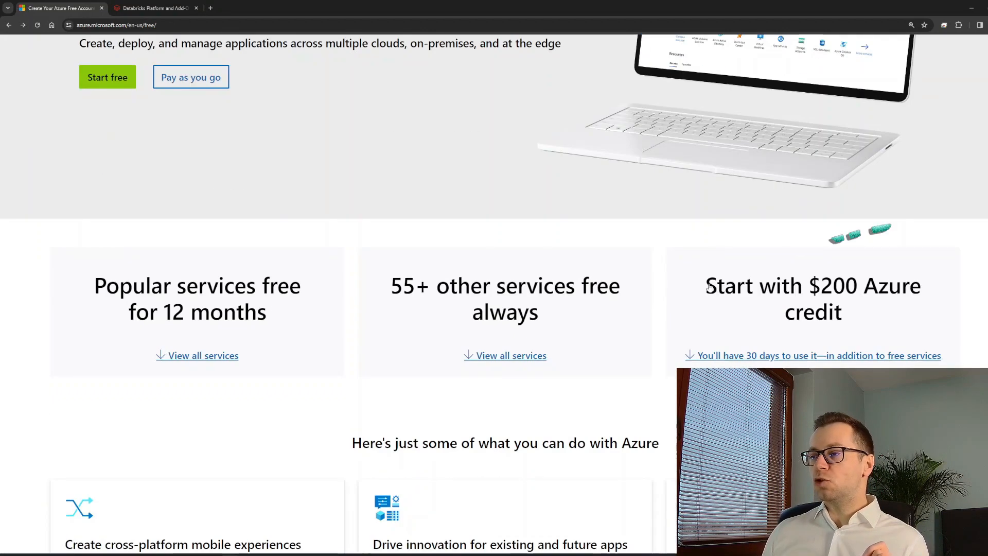
- Look through the list of free Azure products, then sign in to the portal
left_click(203, 355)
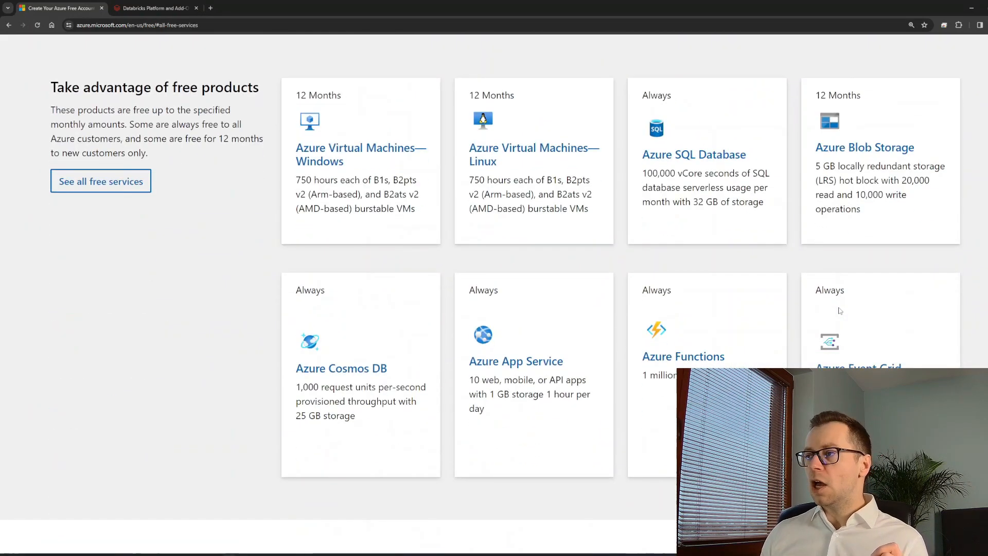
scroll("down", 3)
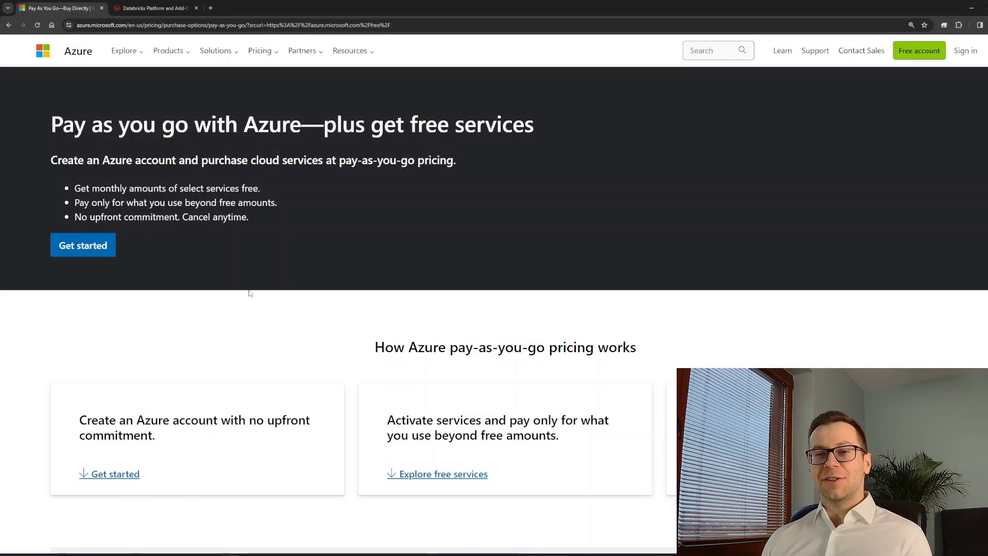
left_click(965, 51)
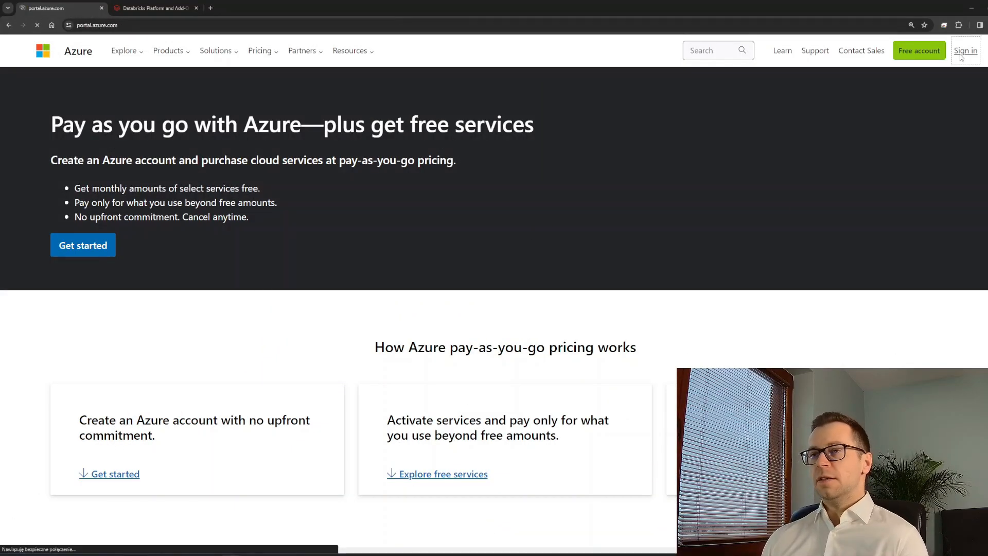
- Search the portal for 'databricks' and open the Azure Databricks service, which lists three workspaces
left_click(965, 51)
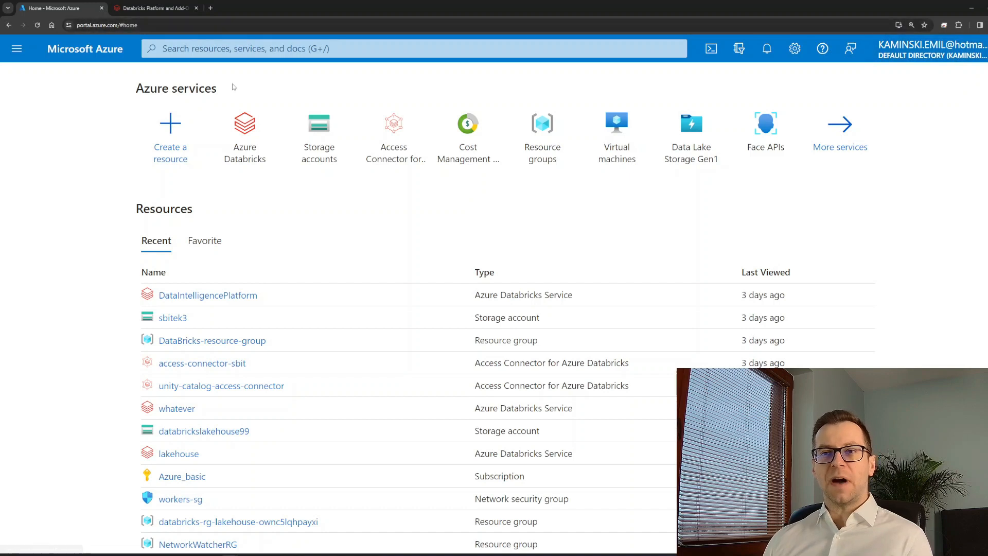
left_click(413, 49)
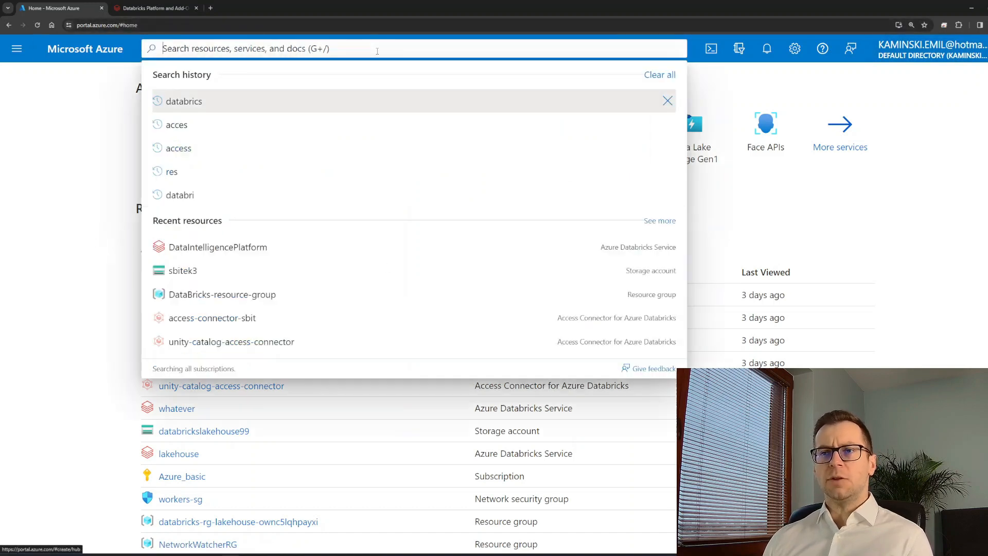
type("databrick")
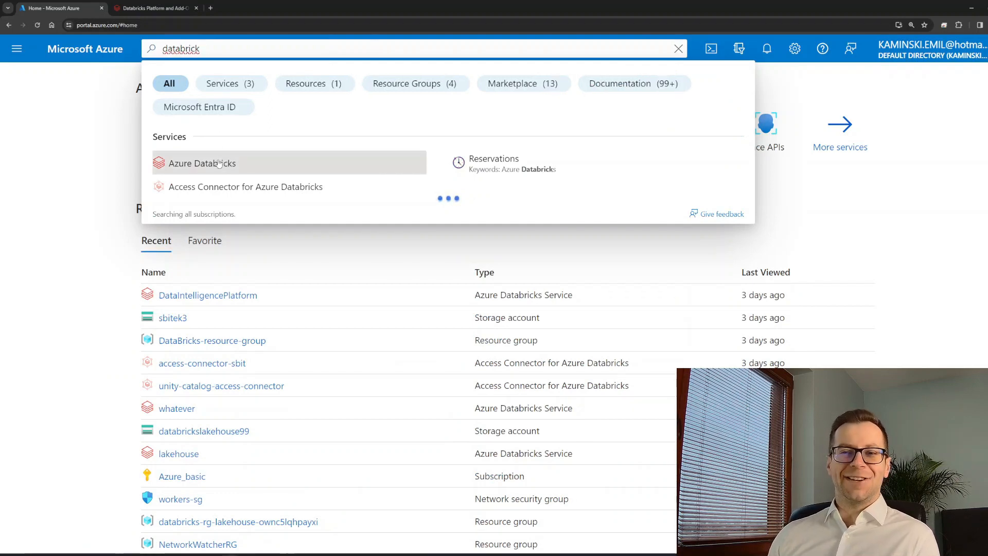
left_click(203, 163)
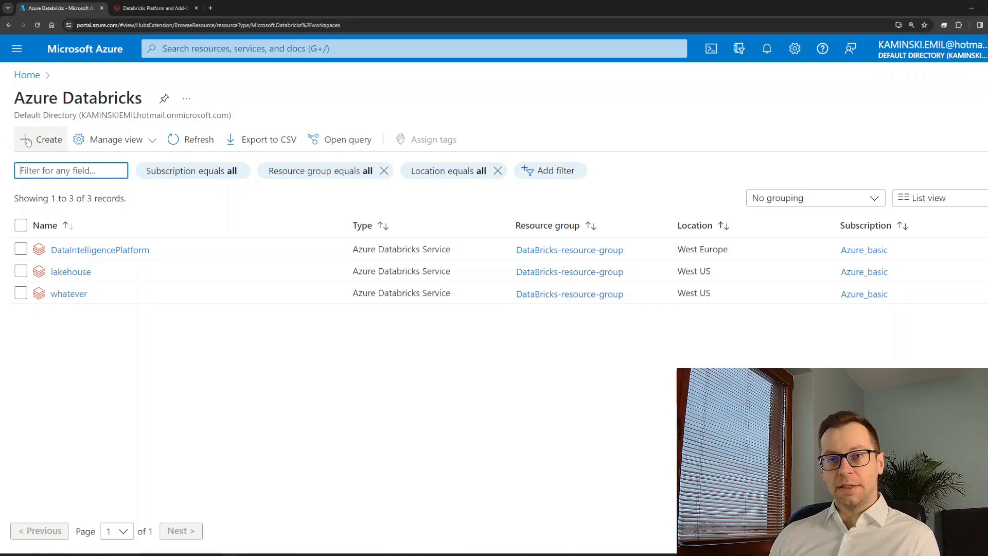
left_click(40, 140)
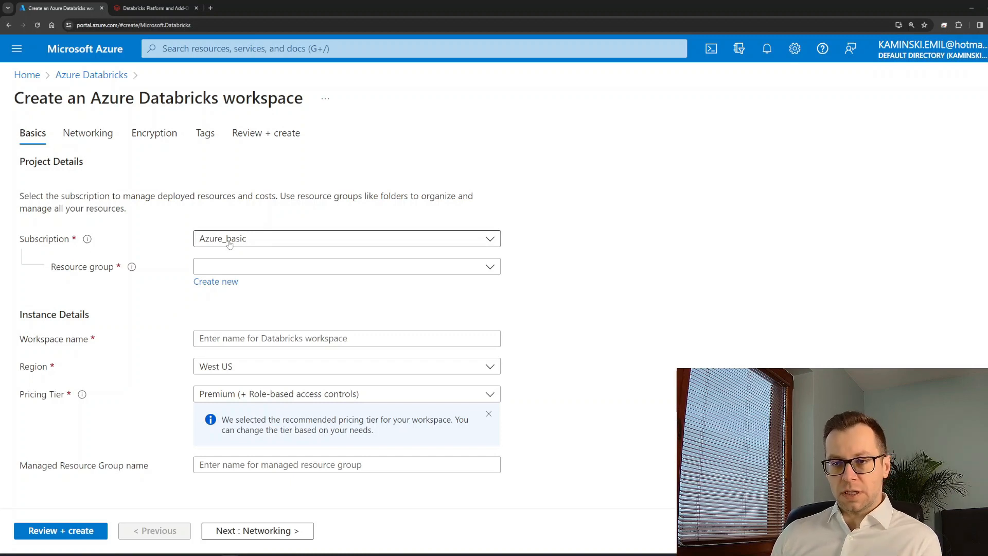
left_click(346, 266)
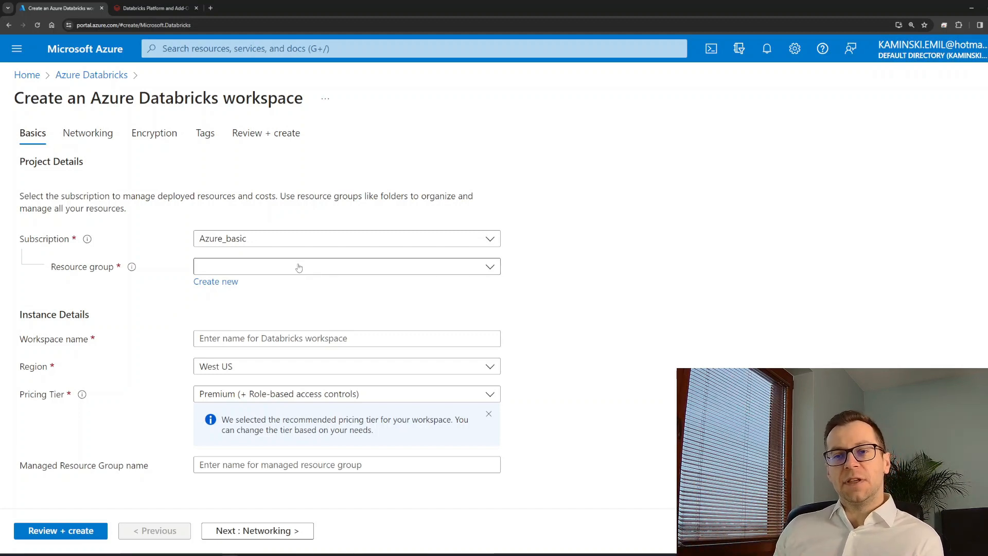
mouse_move(335, 279)
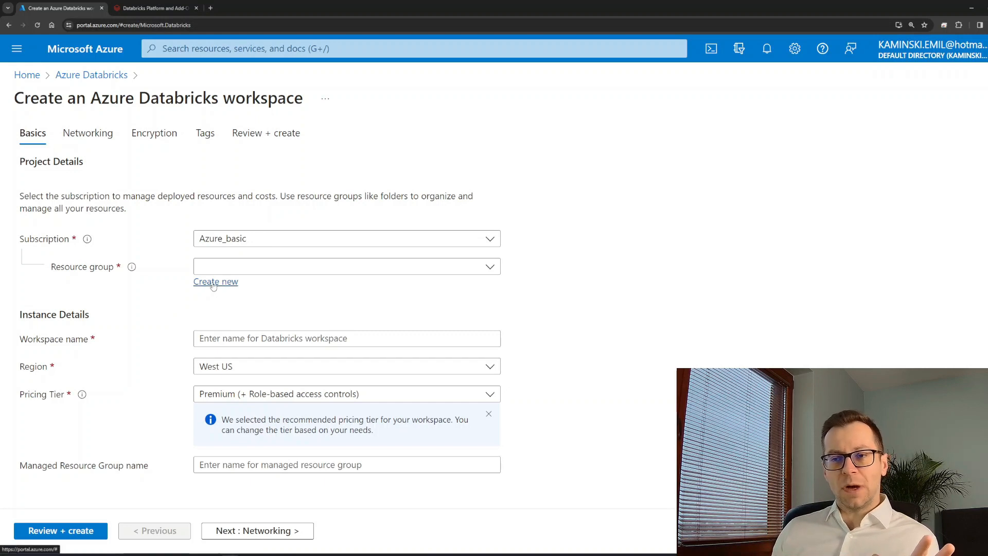
- Choose resource group DataBricks-resource-group and name the workspace example_for_yt
left_click(346, 266)
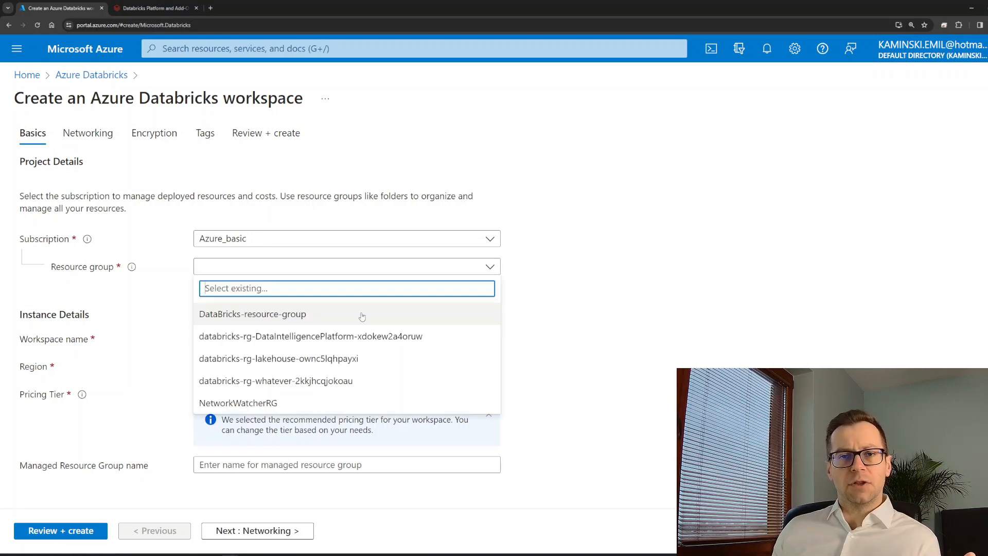
left_click(252, 314)
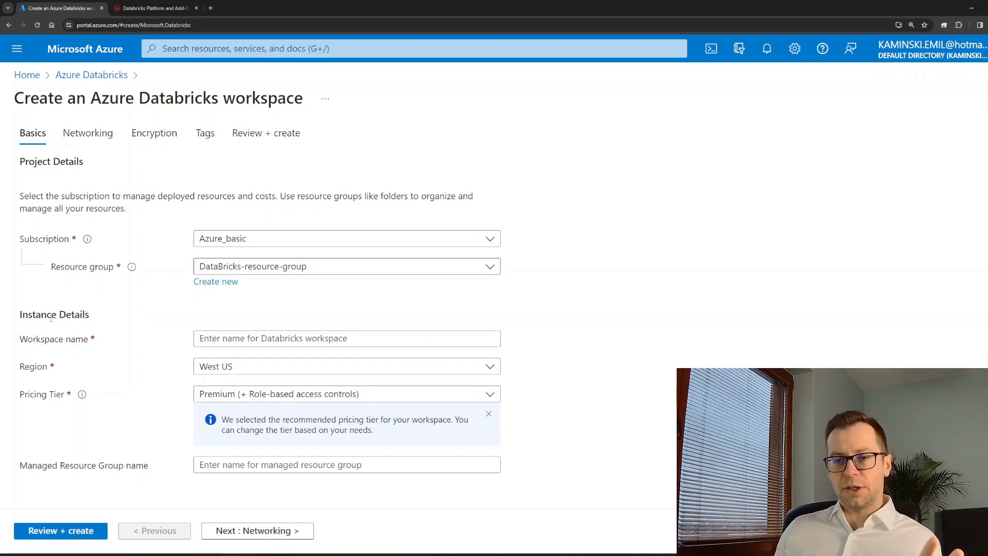
left_click(347, 339)
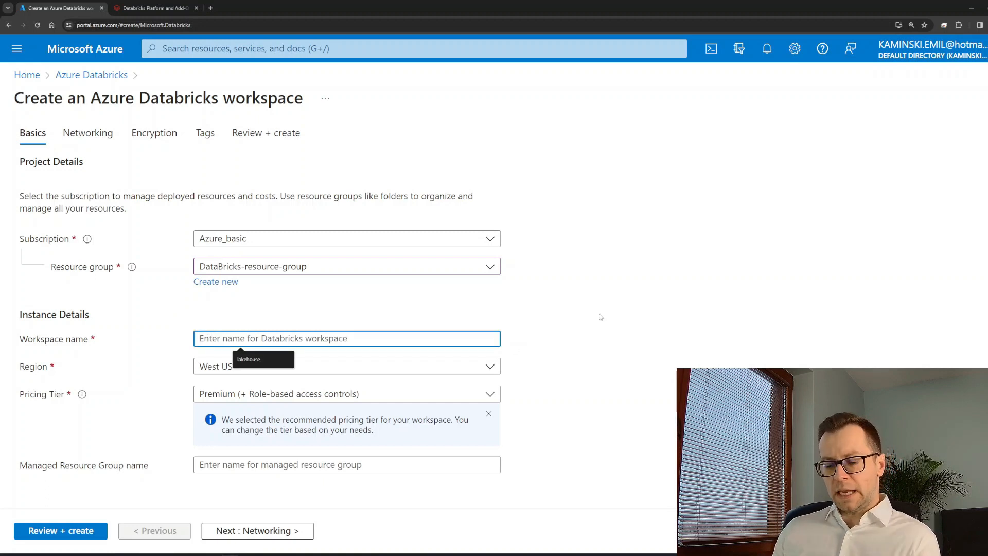
type("example_for_yt")
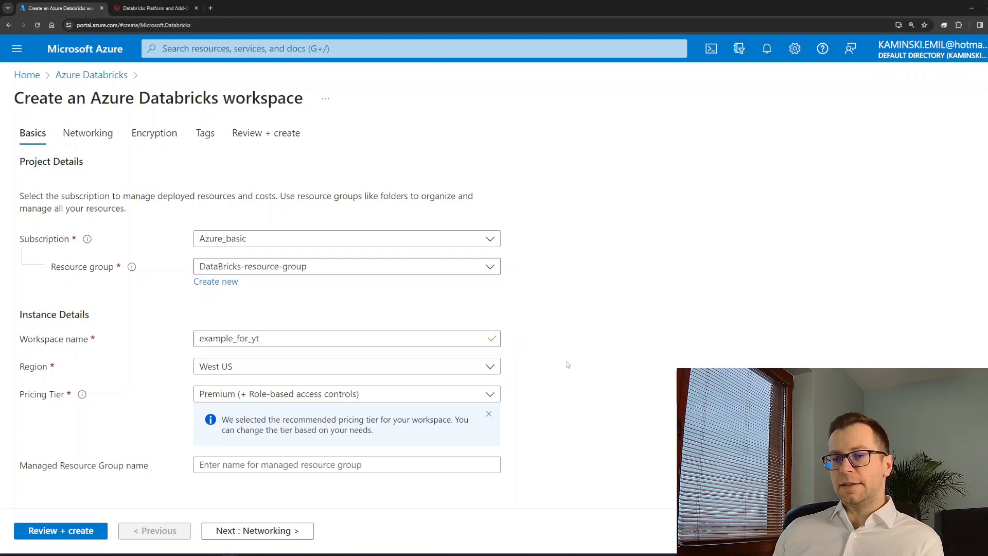
left_click(346, 366)
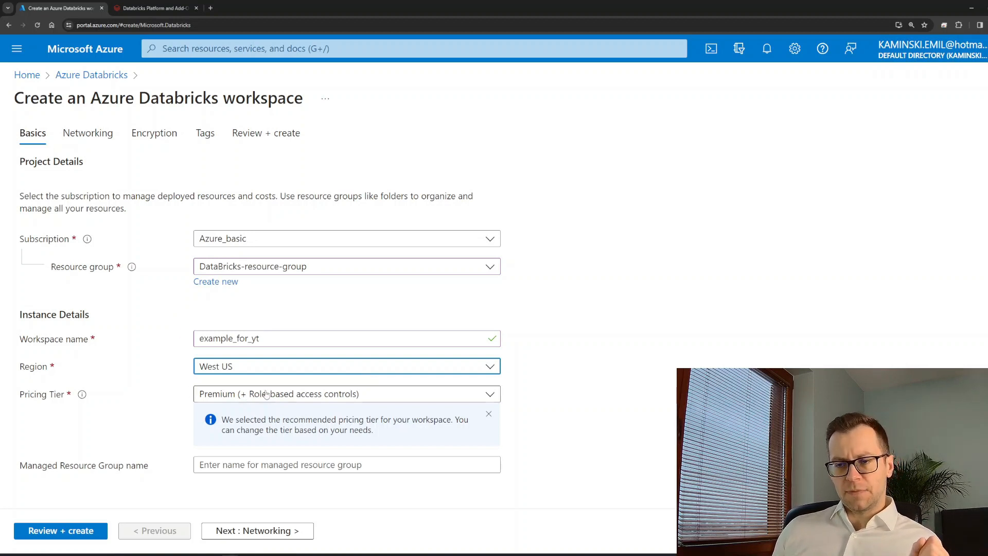
left_click(346, 393)
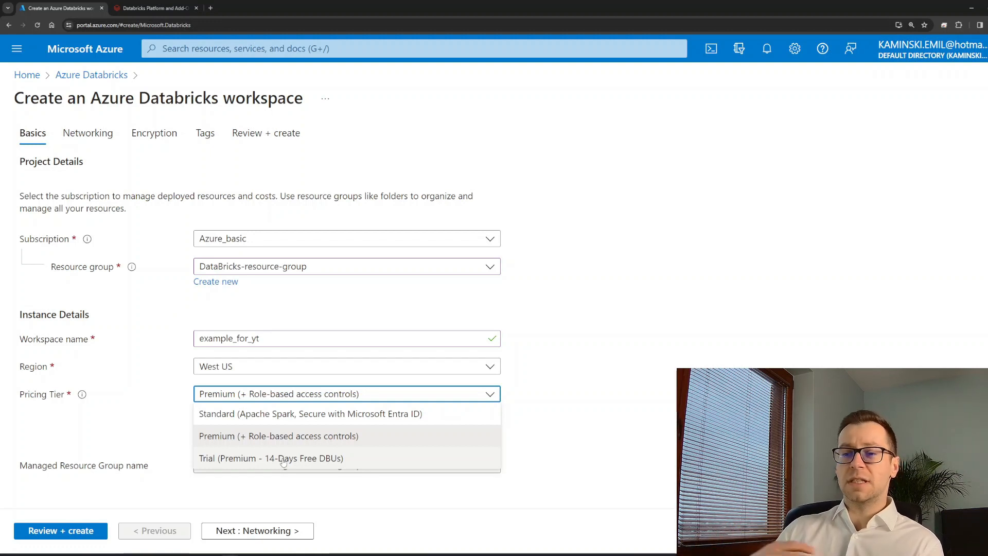
mouse_move(278, 435)
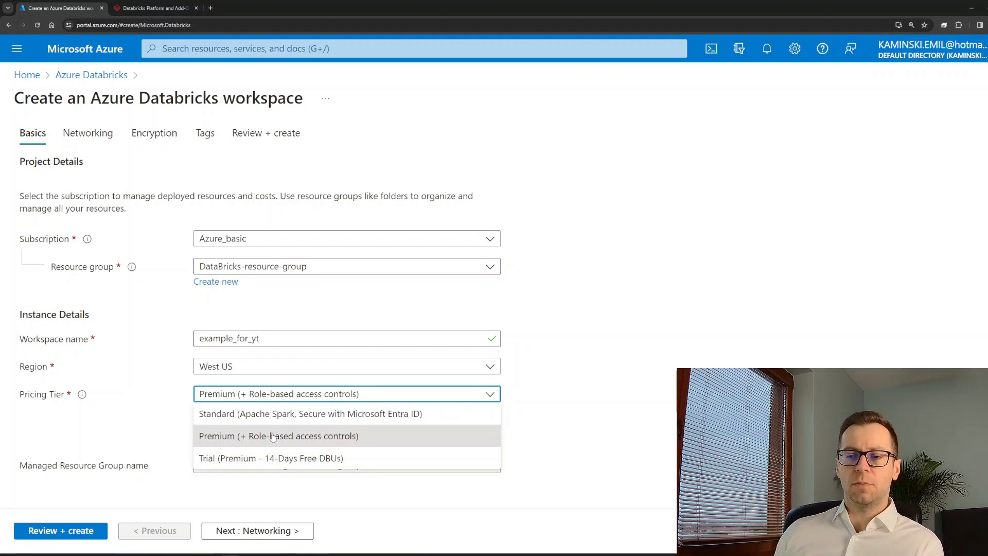
left_click(278, 435)
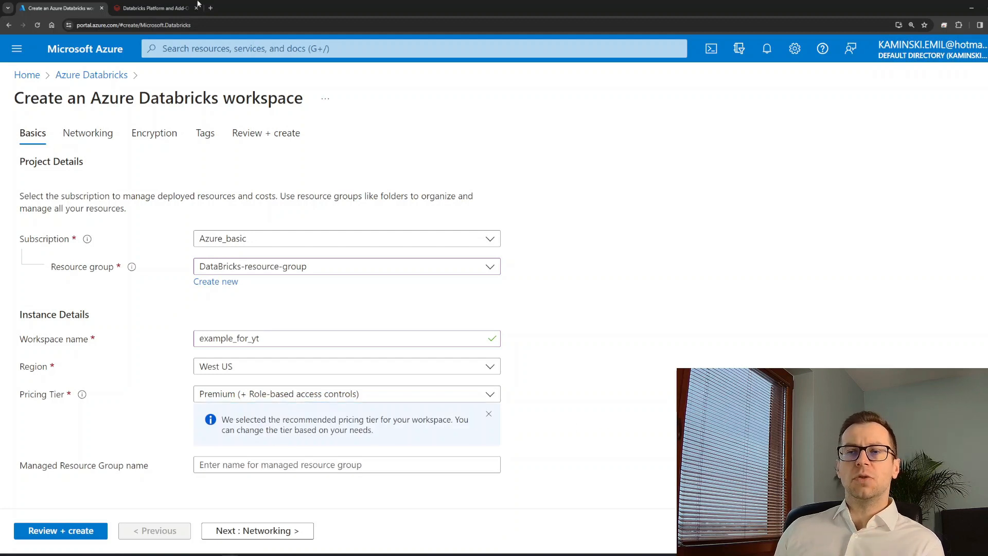
- Compare Standard and Premium tier features on Databricks pricing, including Governance and Manageability
left_click(151, 8)
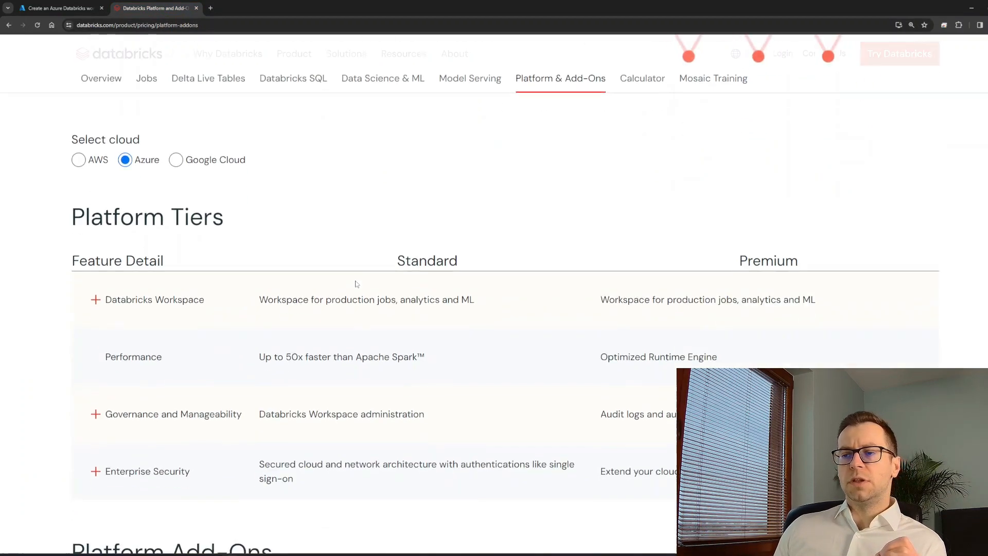
scroll("down", 3)
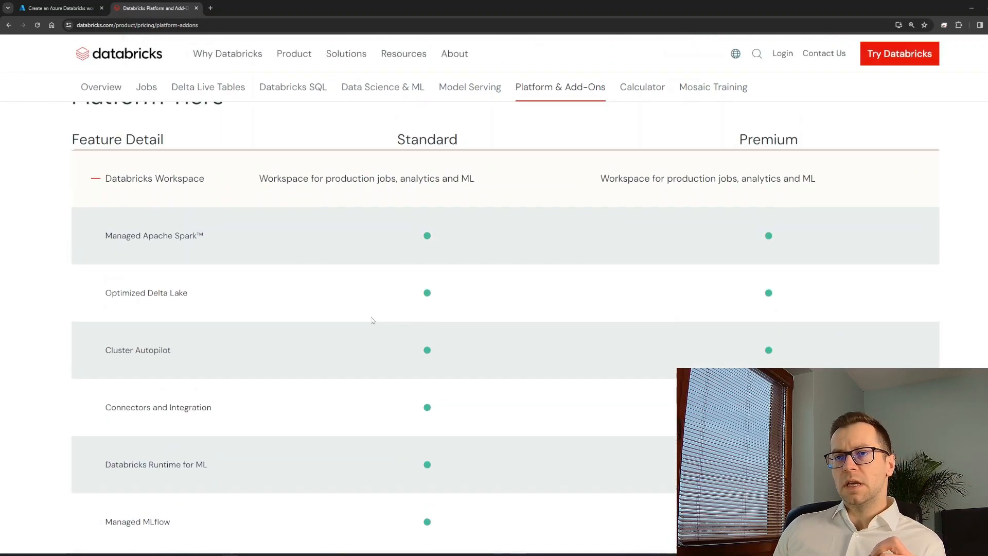
scroll("down", 3)
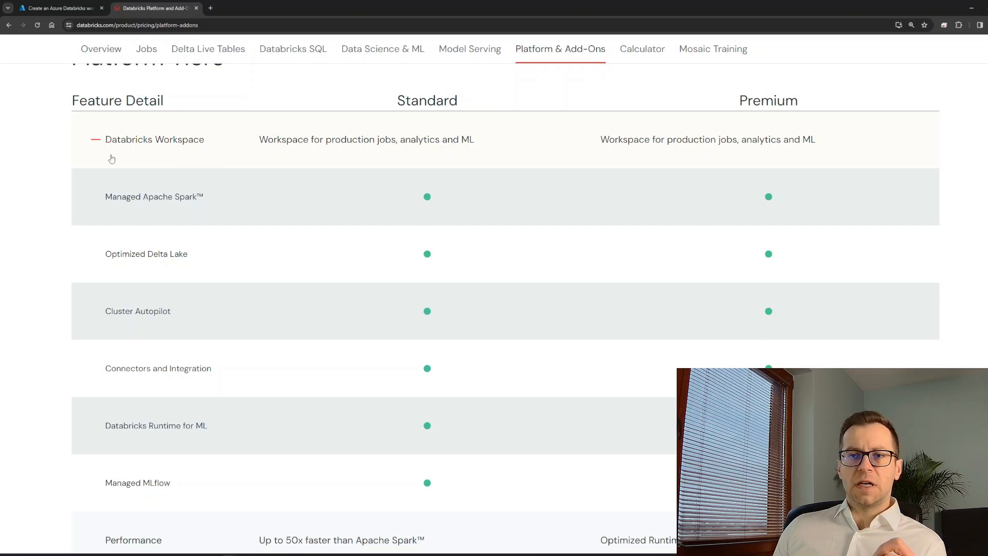
left_click(96, 140)
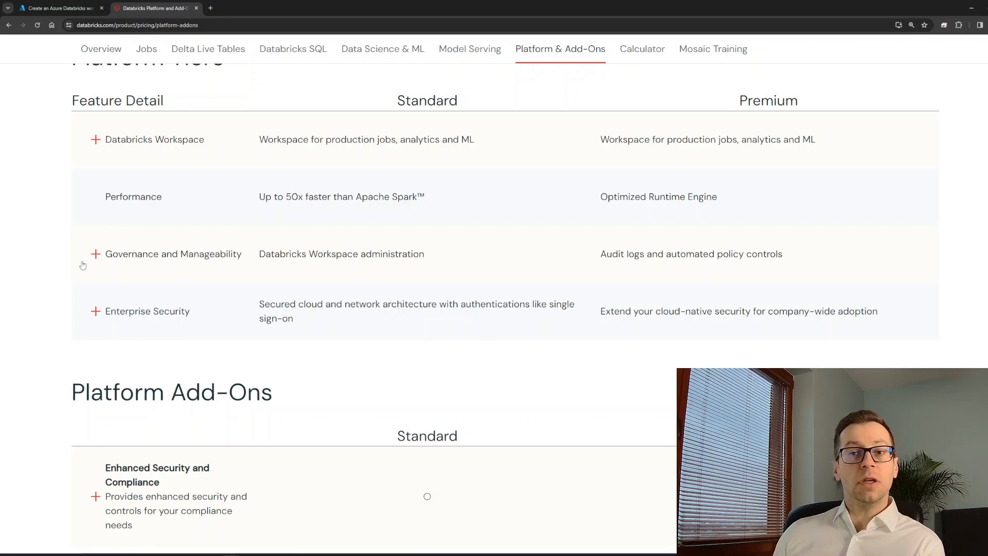
left_click(95, 254)
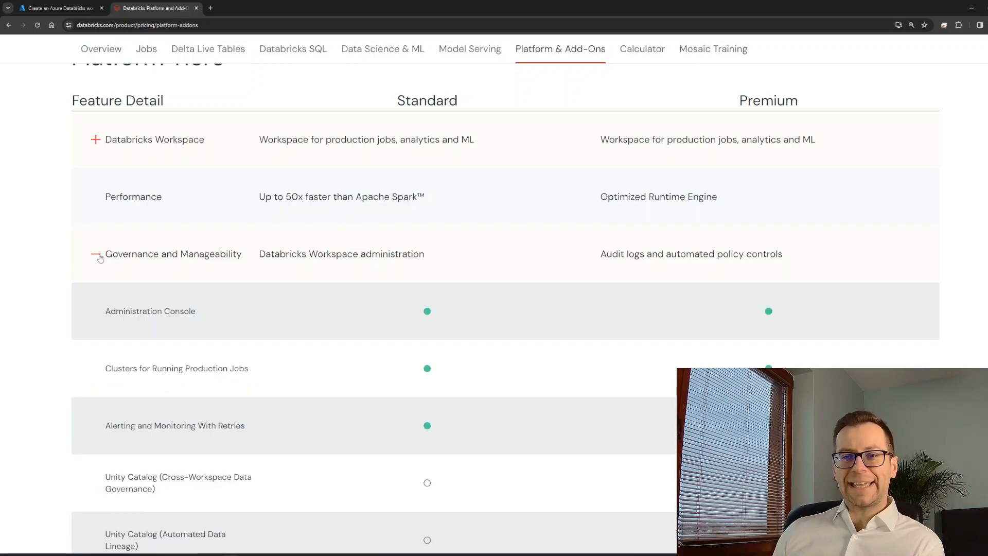
scroll("down", 3)
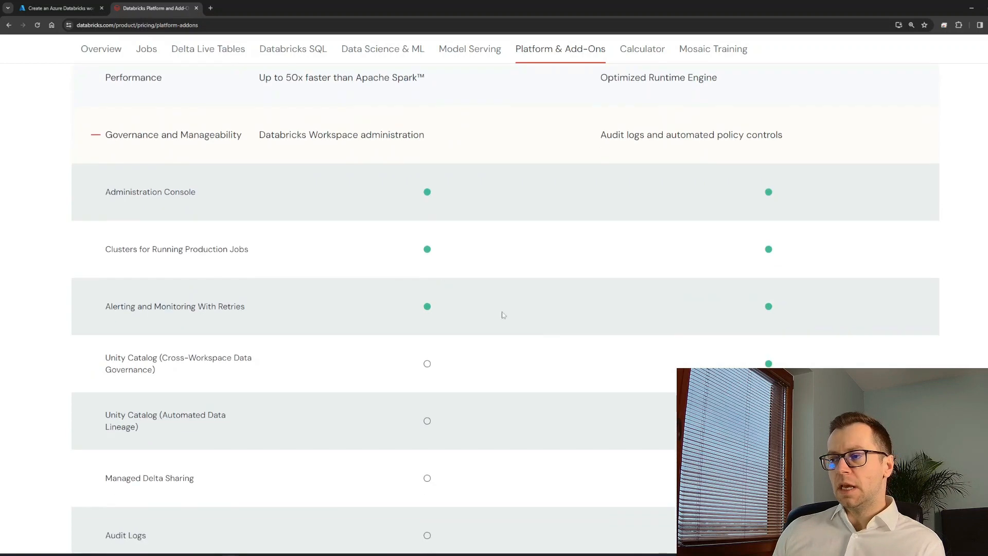
scroll("up", 3)
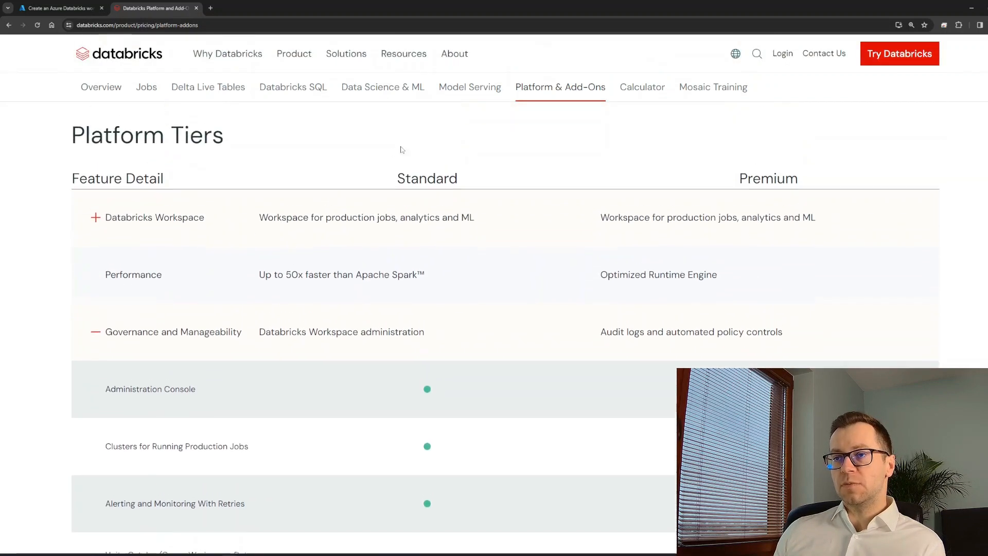
scroll("down", 3)
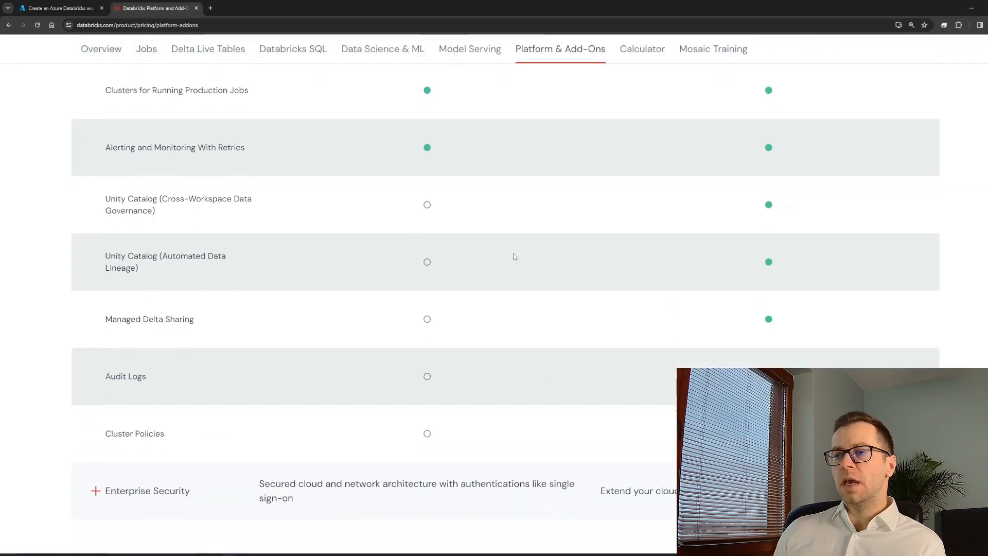
mouse_move(450, 294)
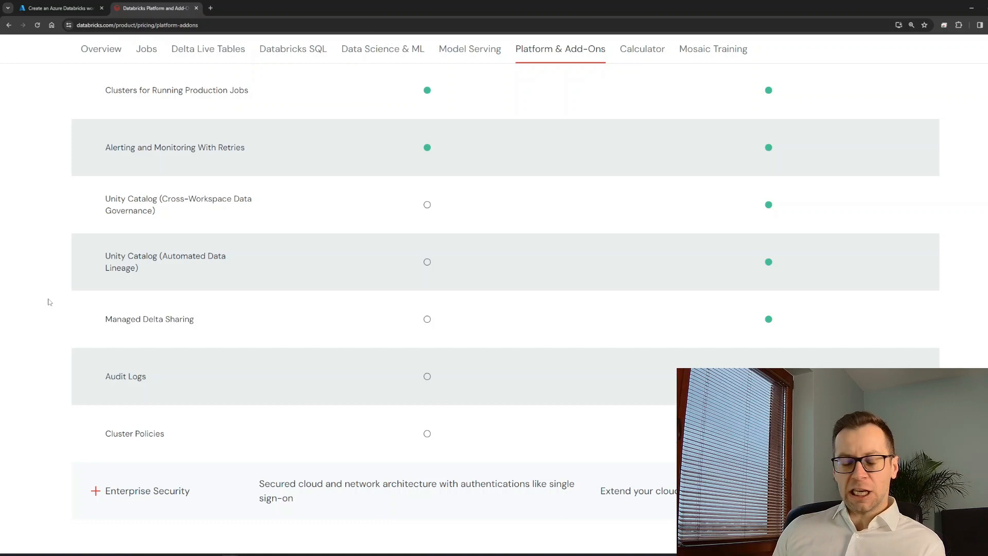
scroll("down", 3)
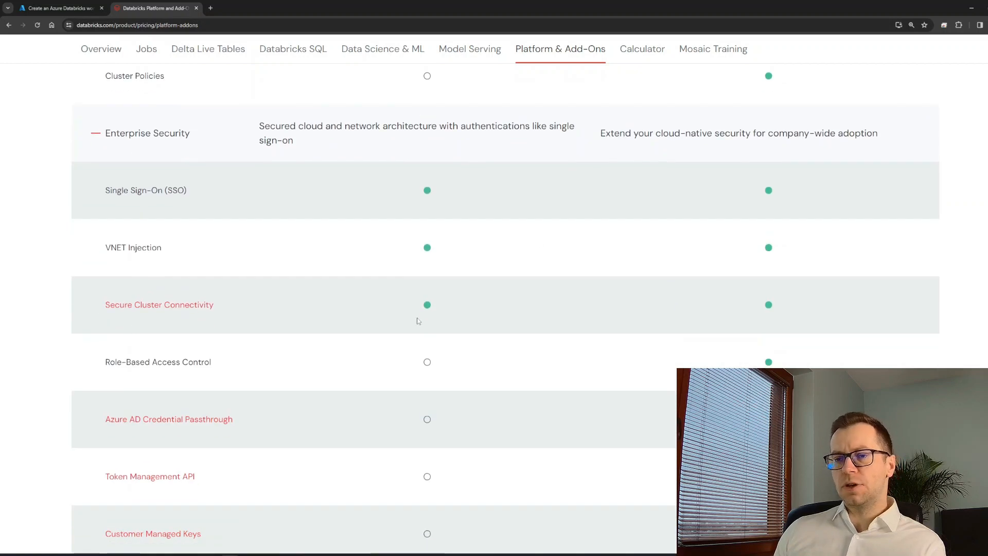
scroll("down", 3)
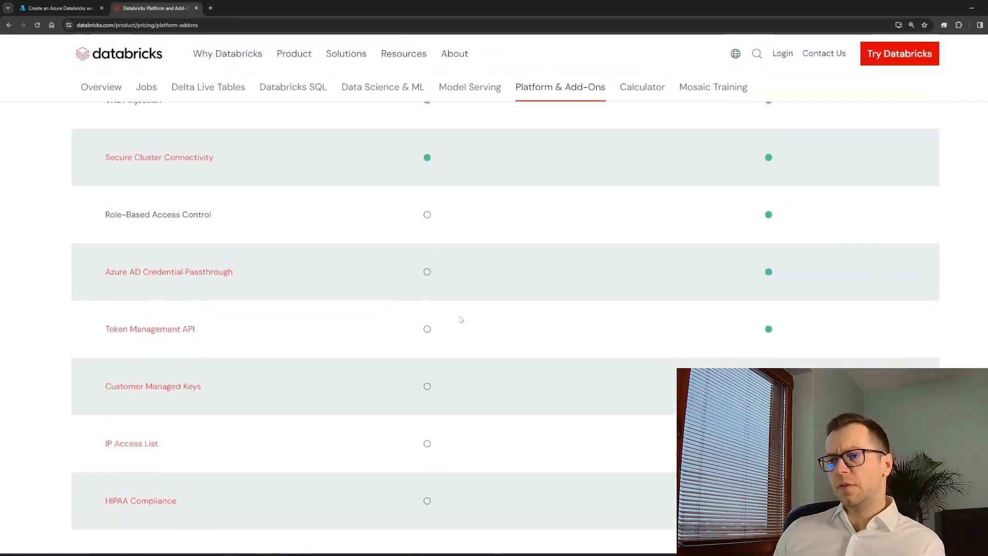
scroll("up", 3)
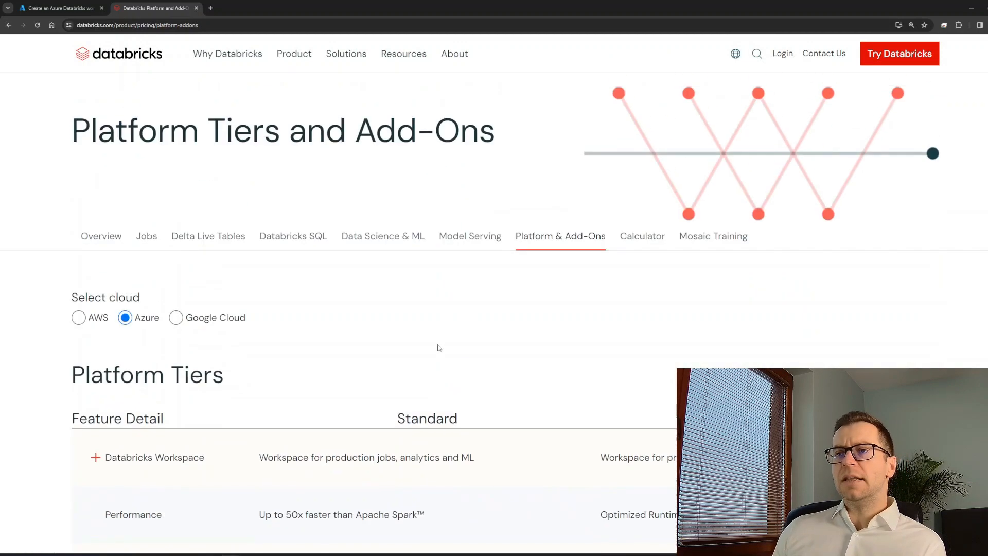
- Review the SQL Classic, Pro and Serverless pricing, then return to the workspace form
left_click(292, 235)
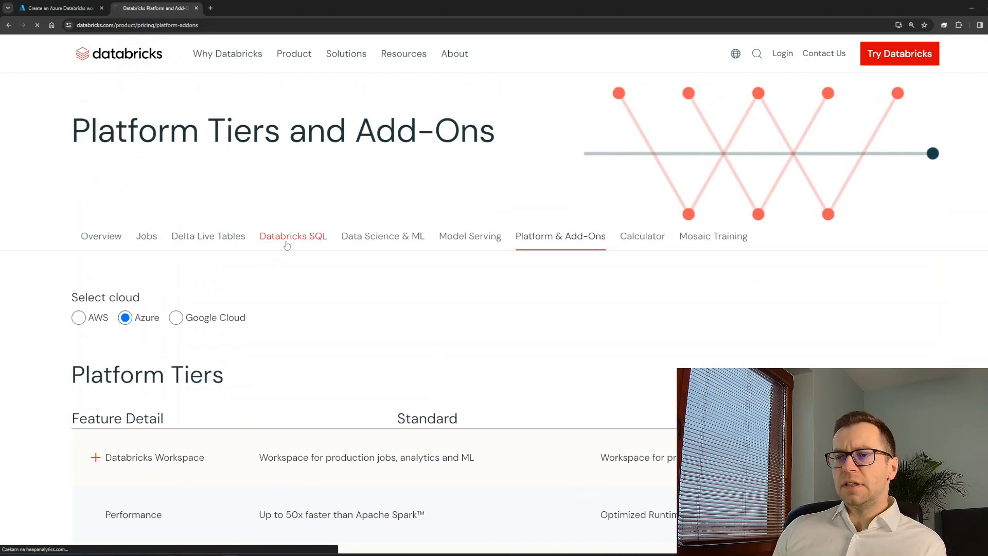
left_click(293, 236)
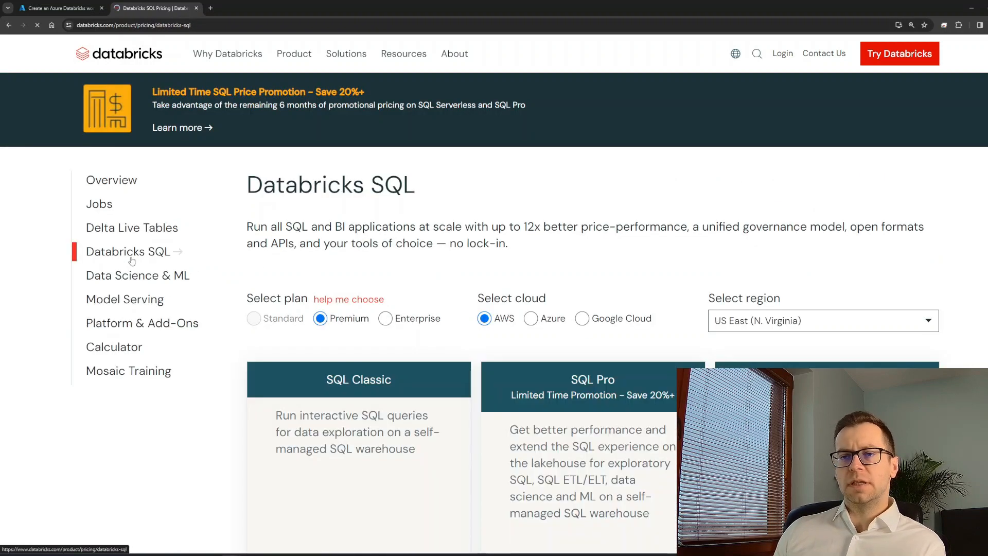
scroll("down", 3)
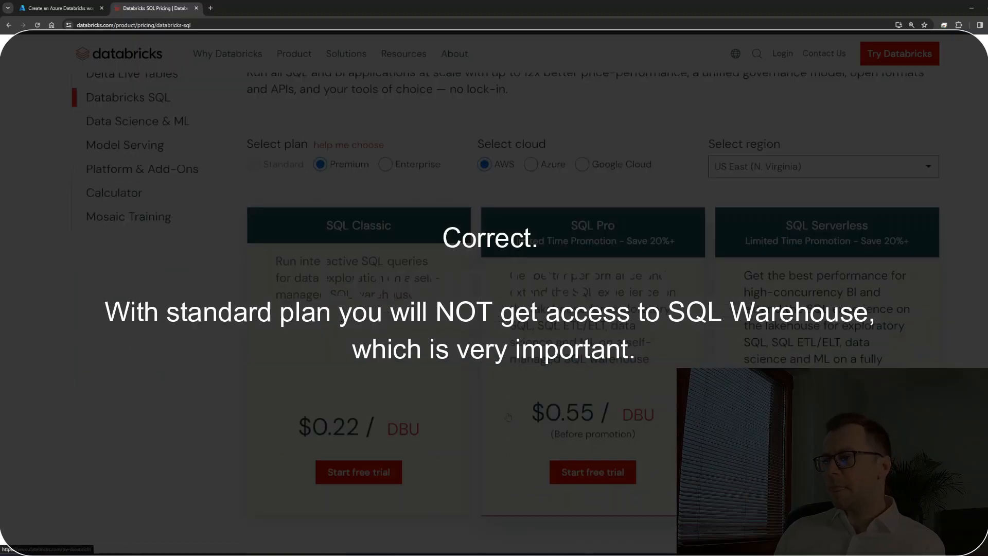
scroll("down", 3)
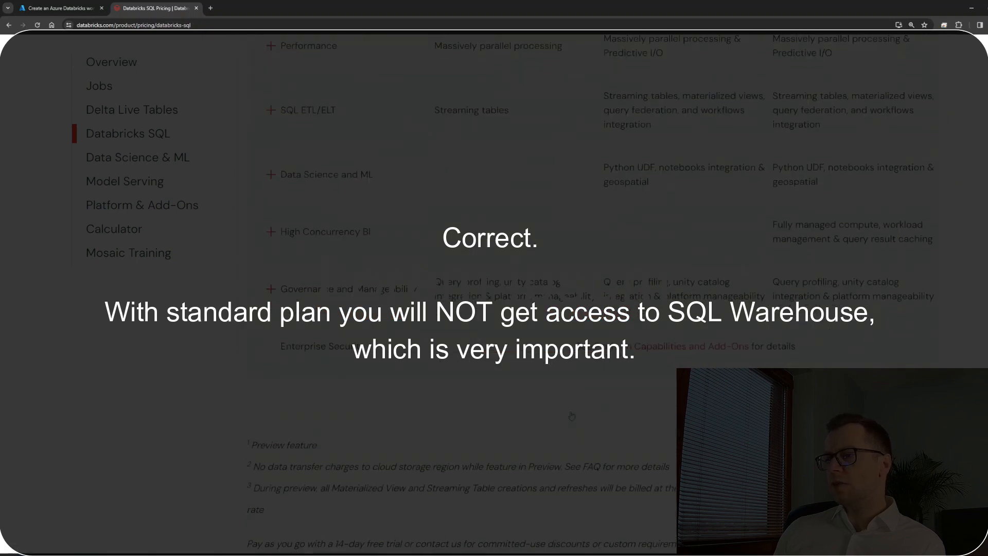
left_click(60, 7)
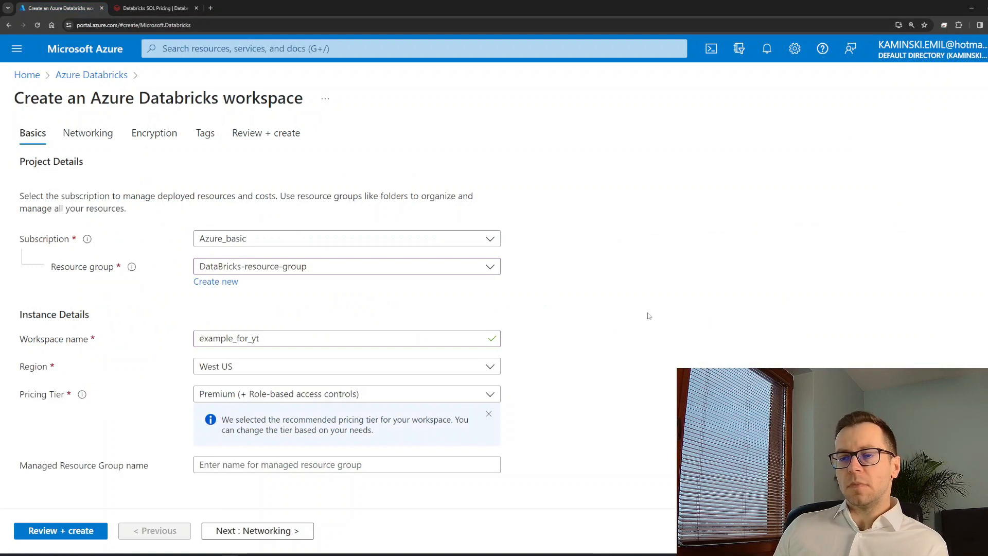
mouse_move(575, 398)
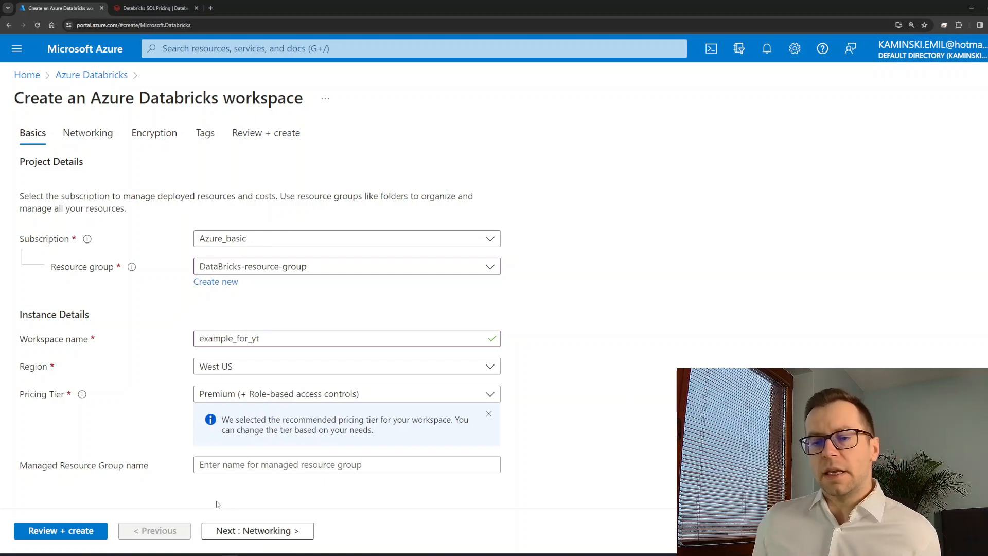
- Validate the example_for_yt settings, checking Networking and Encryption before viewing the summary
left_click(60, 530)
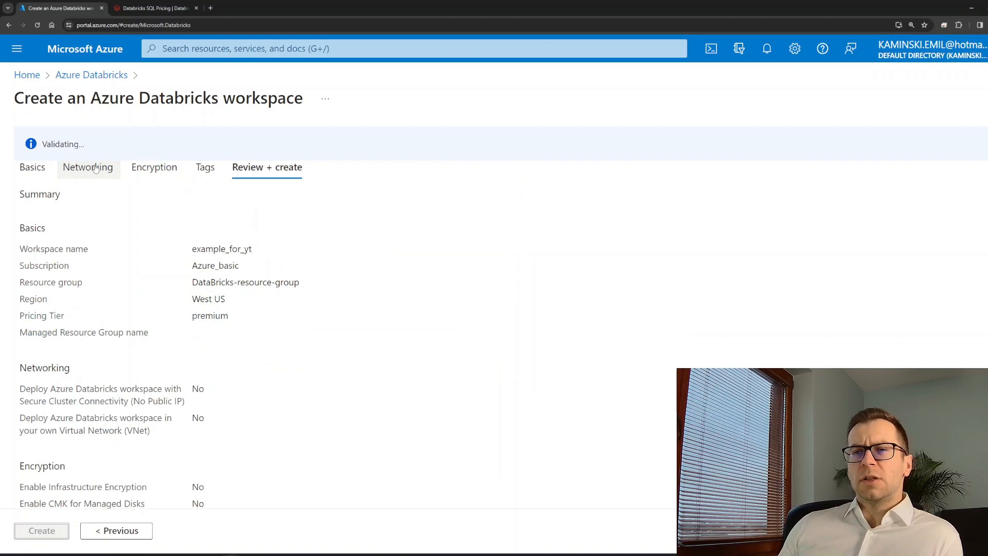
left_click(87, 167)
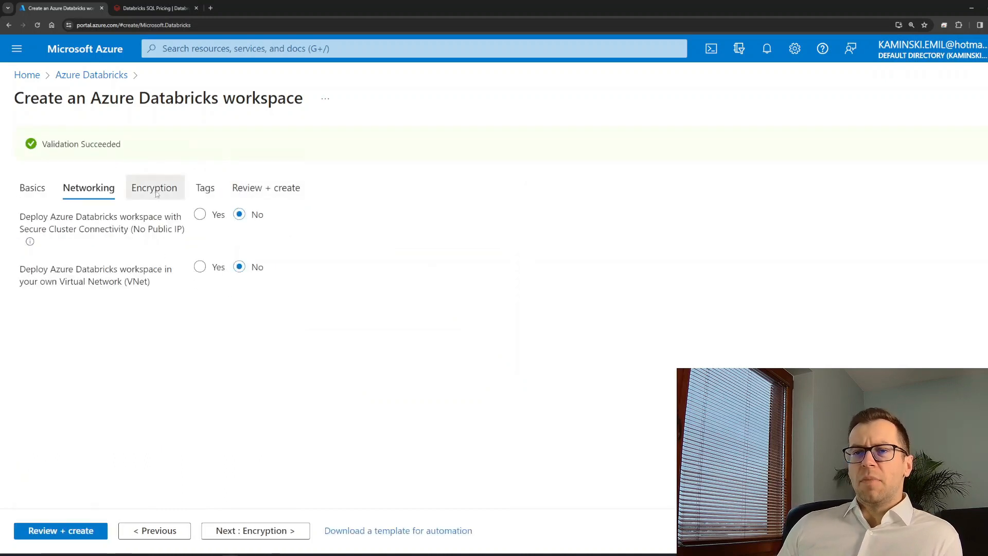
left_click(154, 187)
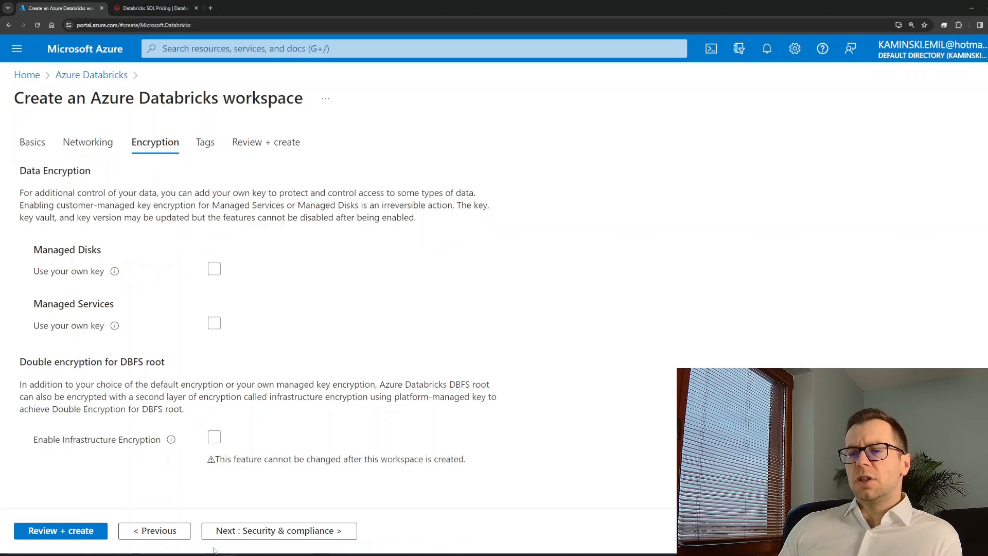
left_click(205, 142)
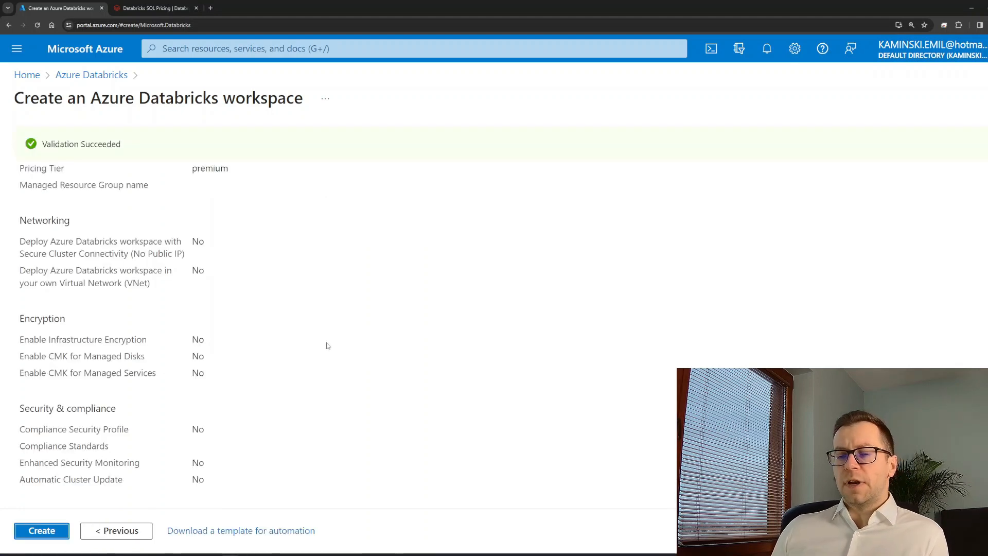
mouse_move(450, 351)
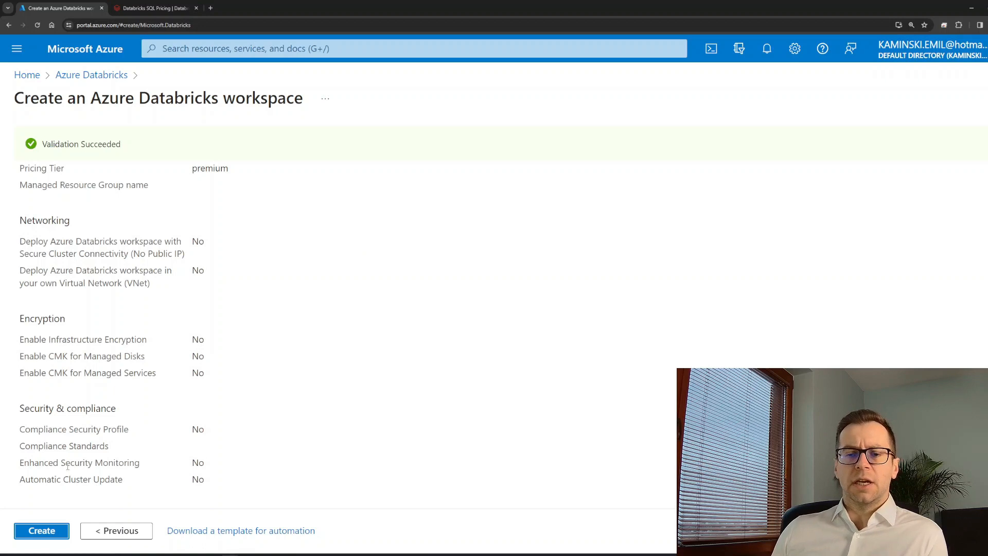
- Create the example_for_yt workspace and wait for deployment to complete
left_click(41, 530)
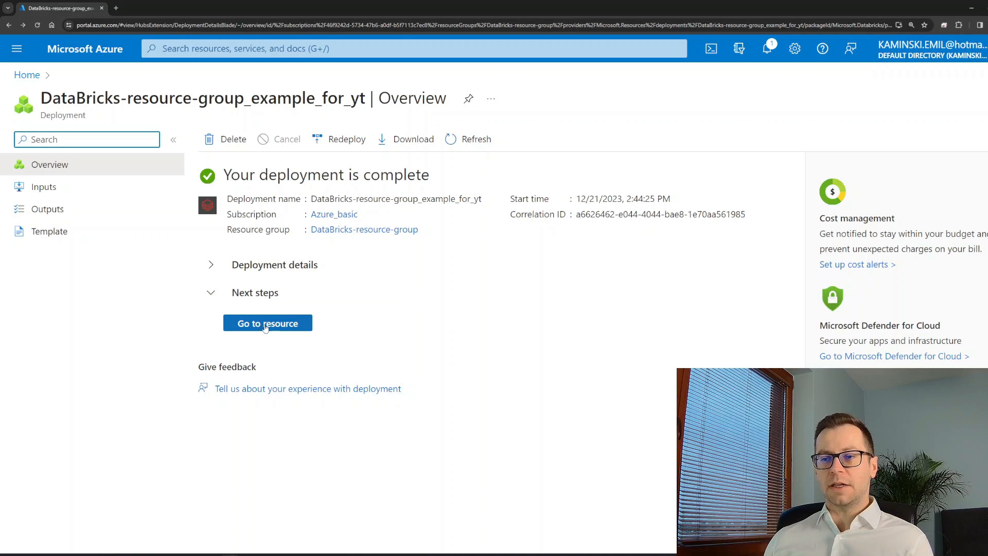
- Open the example_for_yt resource and launch its Databricks workspace
left_click(267, 322)
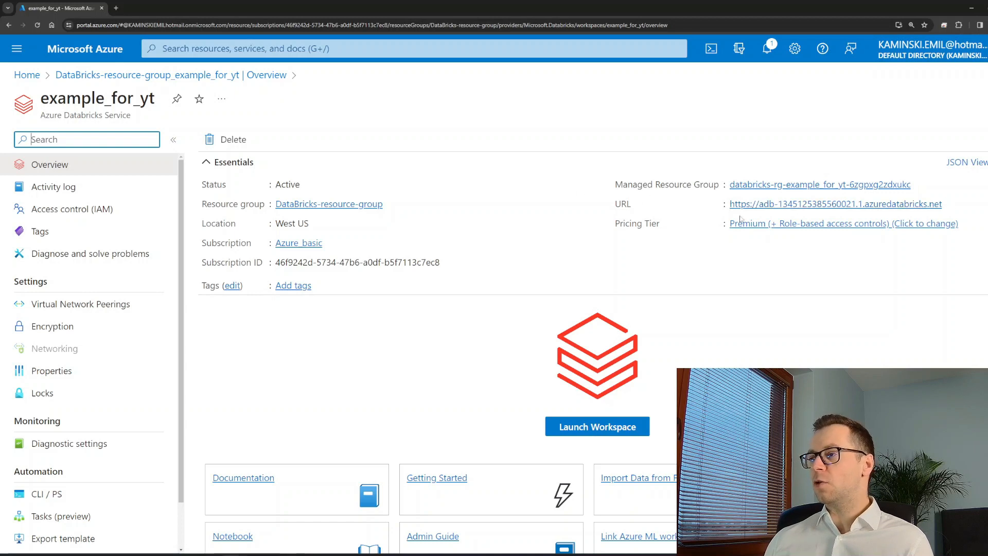
mouse_move(570, 411)
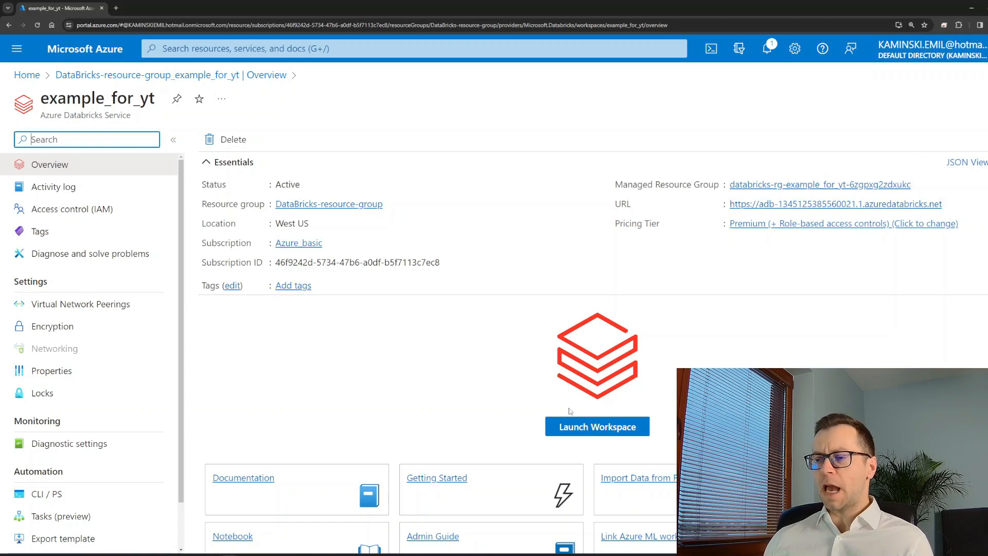
left_click(596, 426)
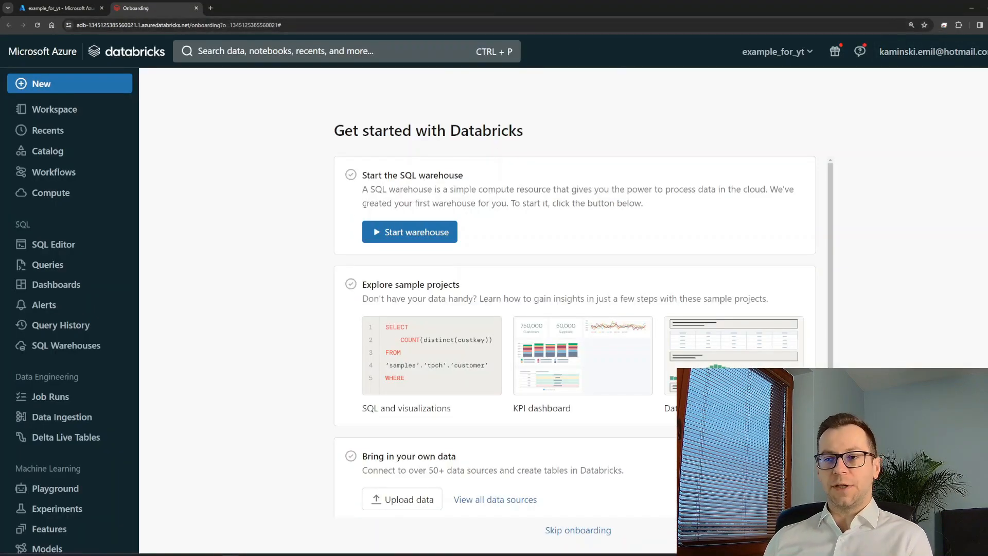
mouse_move(264, 286)
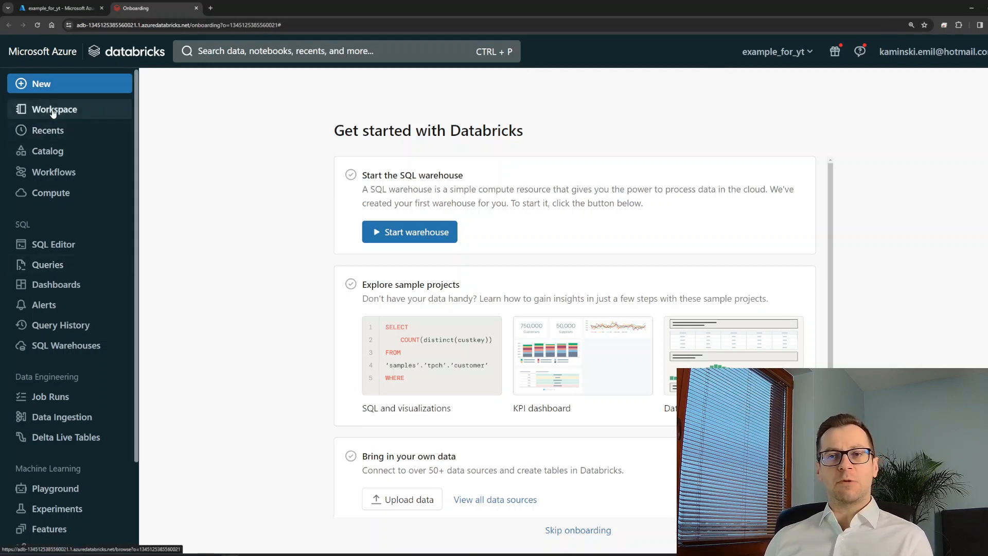
- Browse the Workspace, Catalog and Compute pages from the Databricks sidebar
left_click(54, 109)
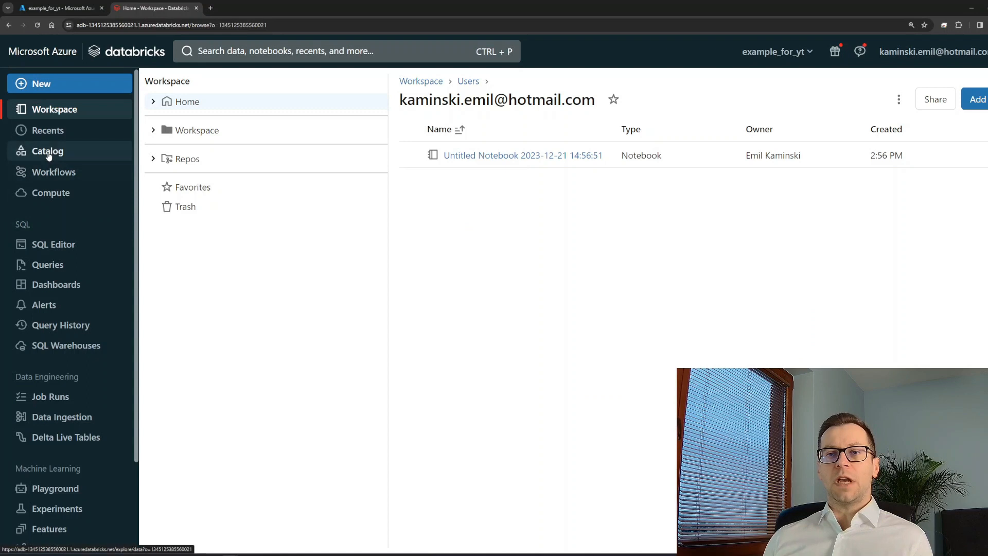
left_click(47, 151)
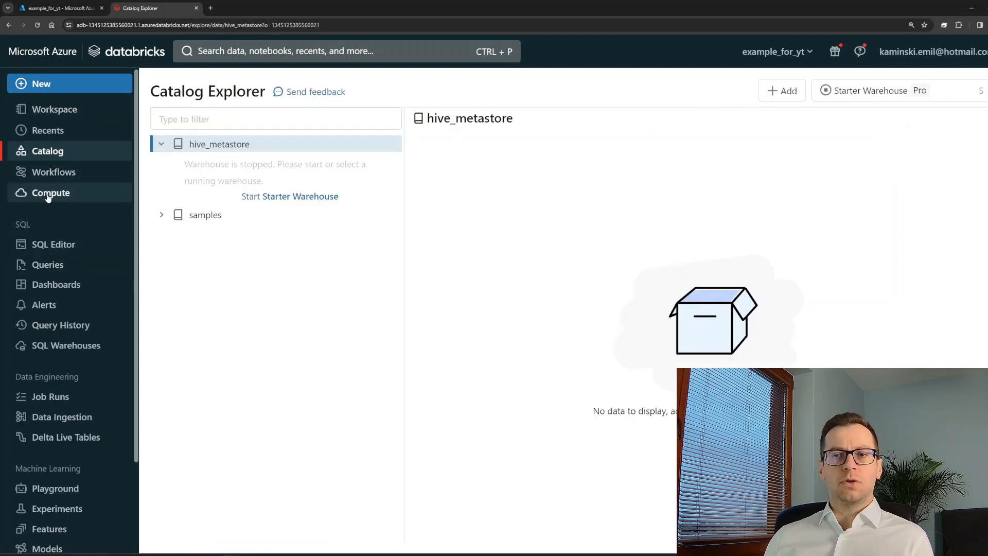
left_click(51, 192)
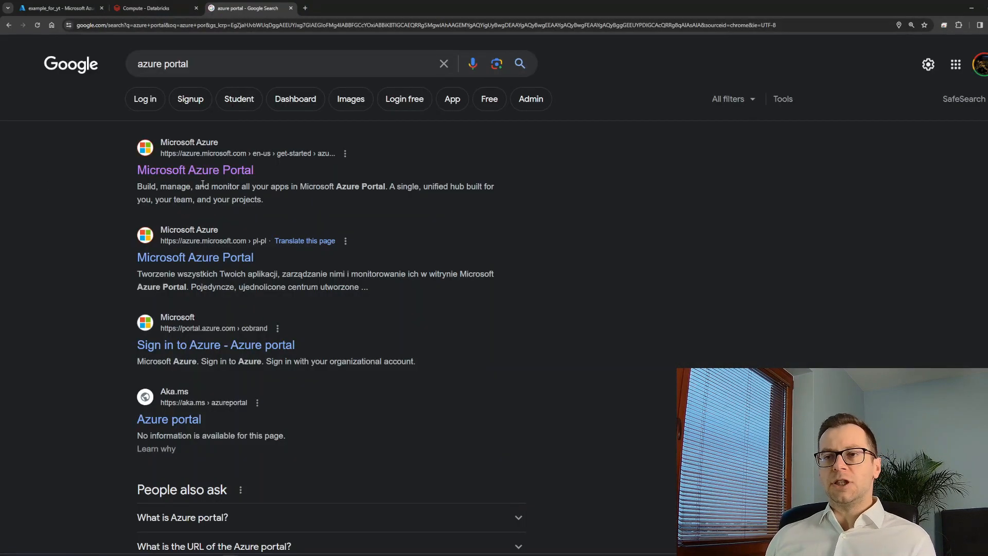
- Open the Azure portal from search results, go to Azure Databricks, and select example_for_yt
left_click(196, 169)
type("databri")
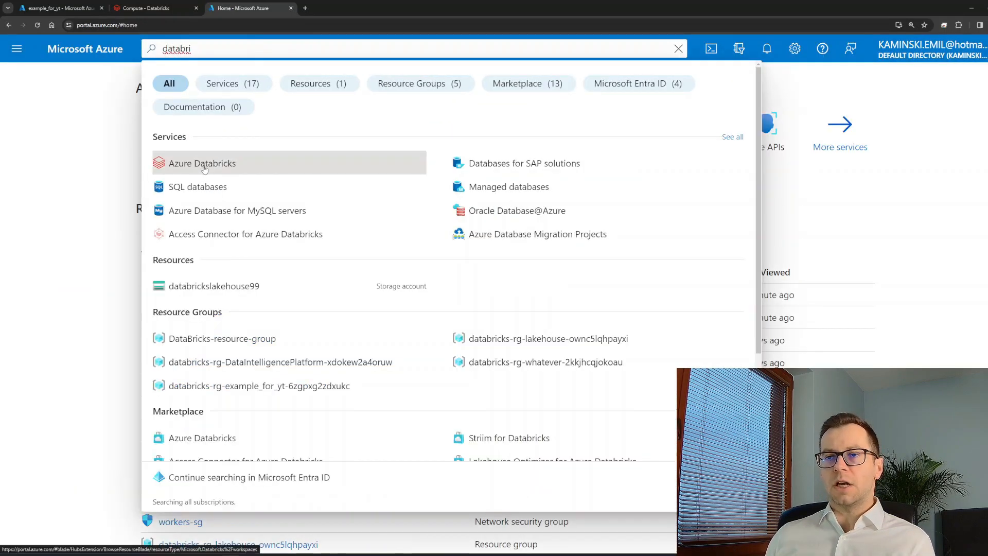
left_click(202, 163)
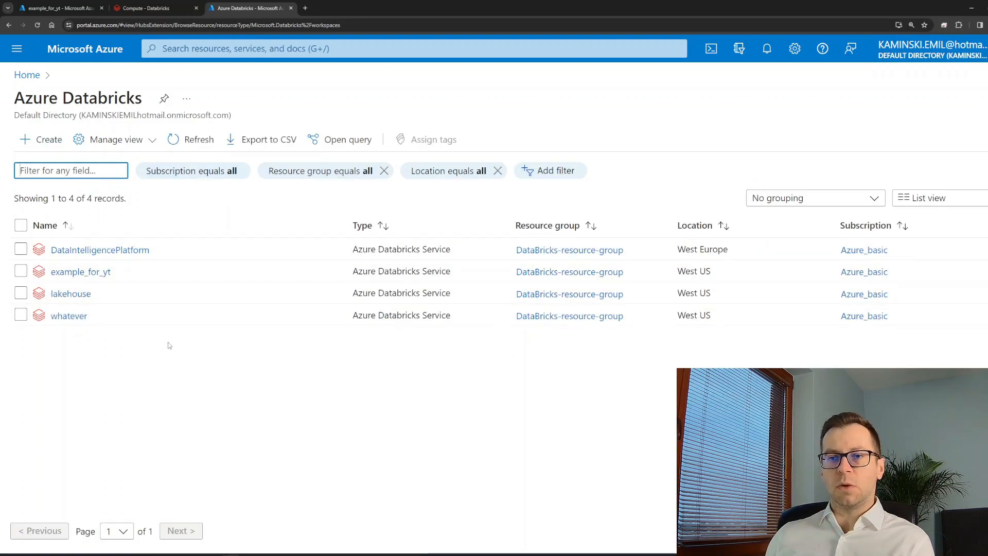
left_click(81, 271)
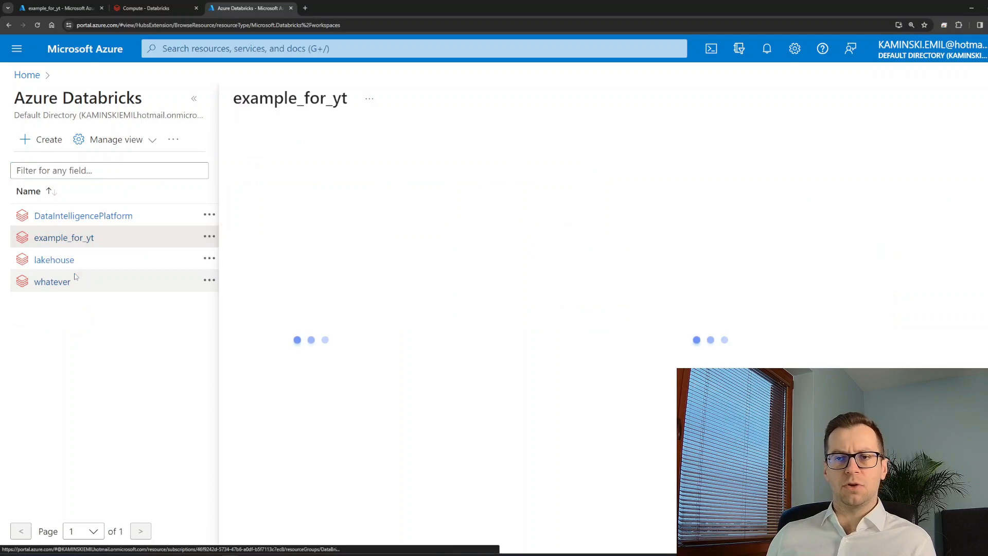